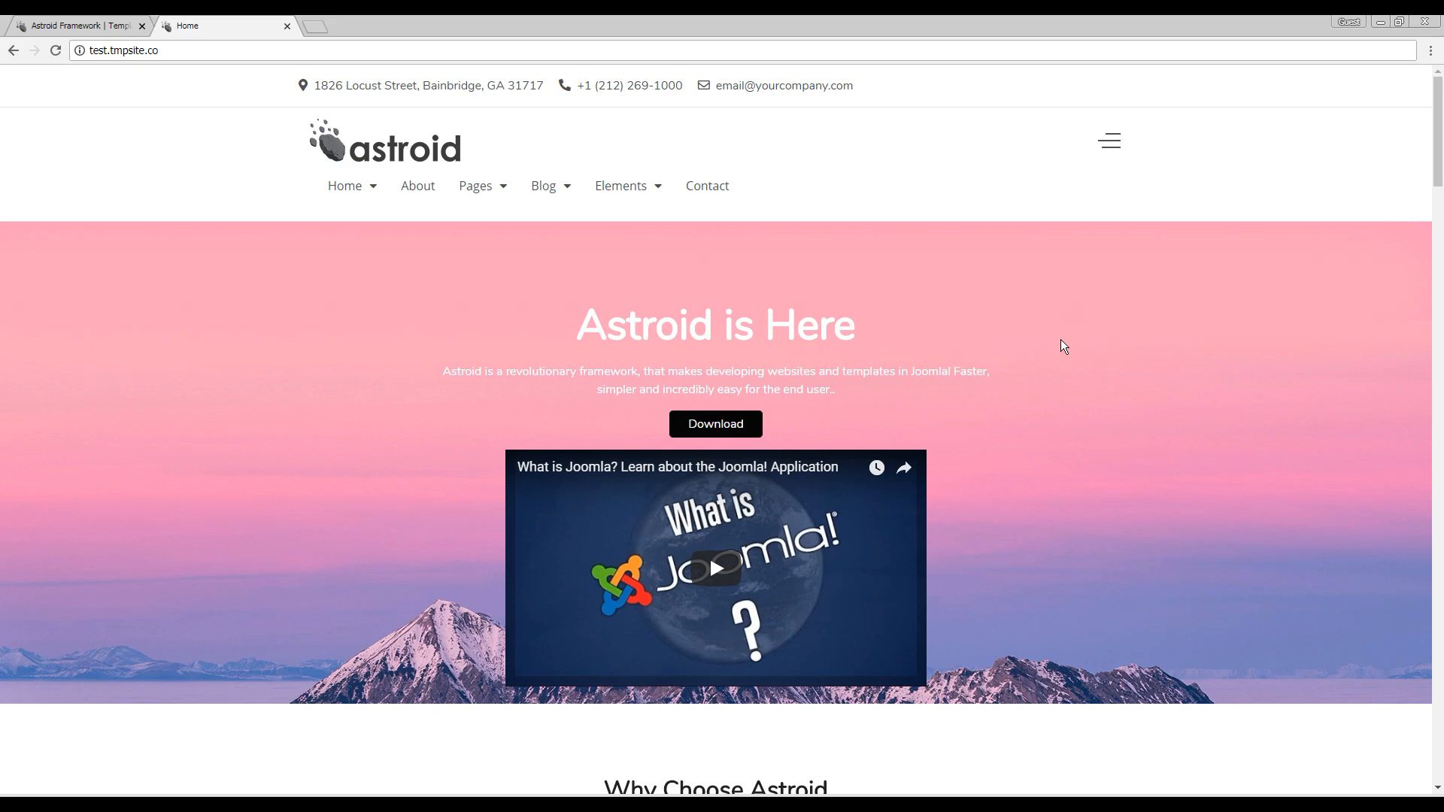
pyautogui.moveTo(1328, 626)
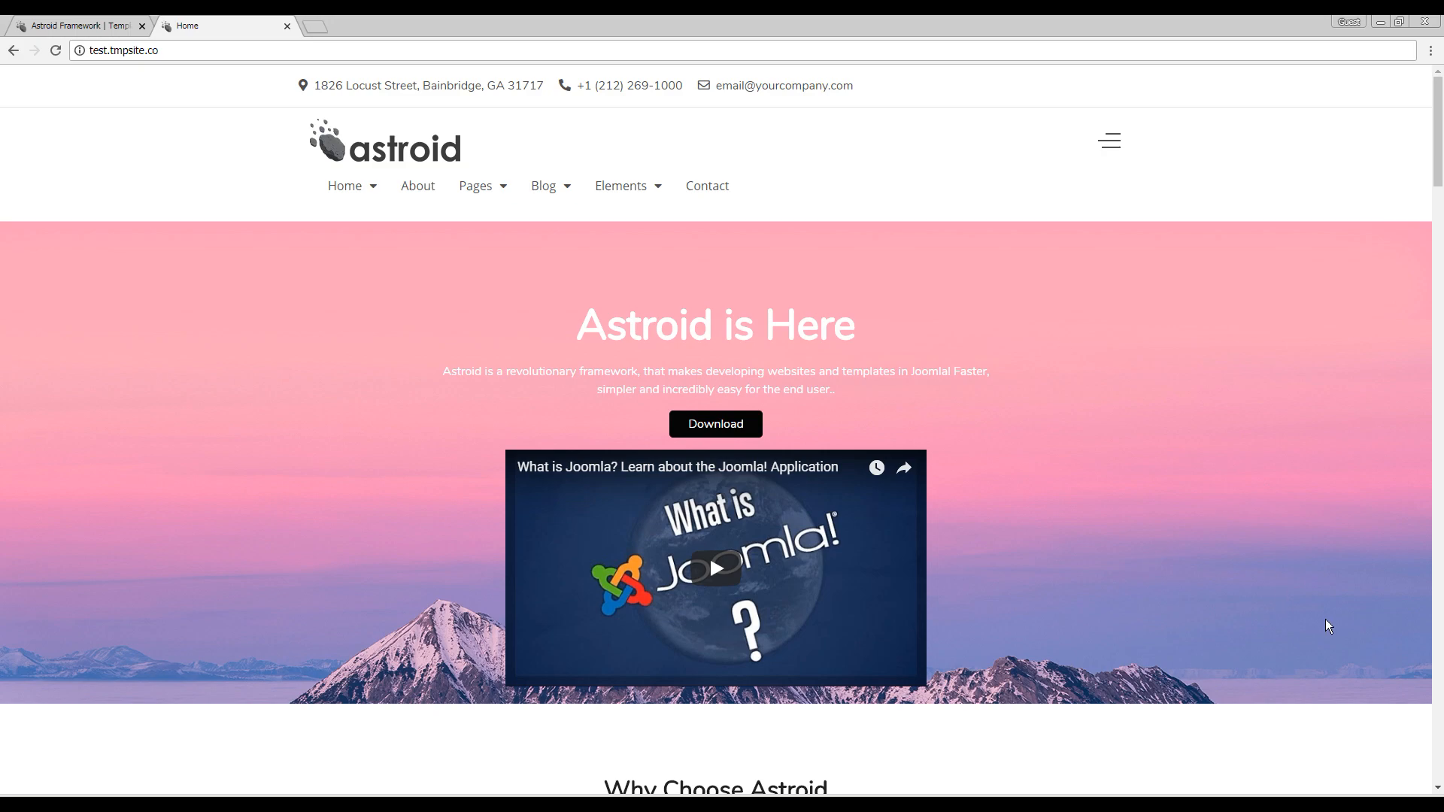
# Scroll through the Back to Top settings and switch the back-to-top button on.
pyautogui.scroll(-3)
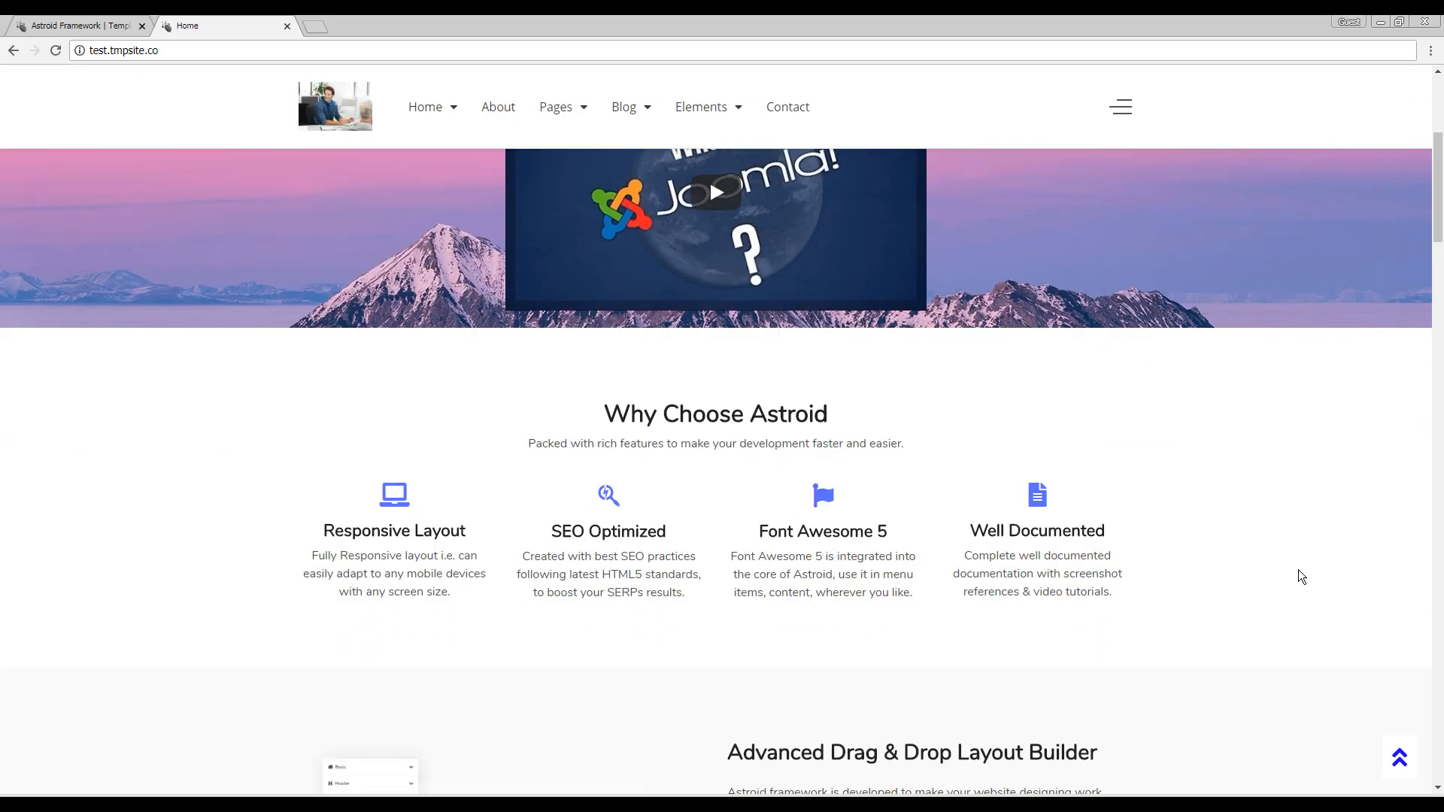
pyautogui.scroll(-3)
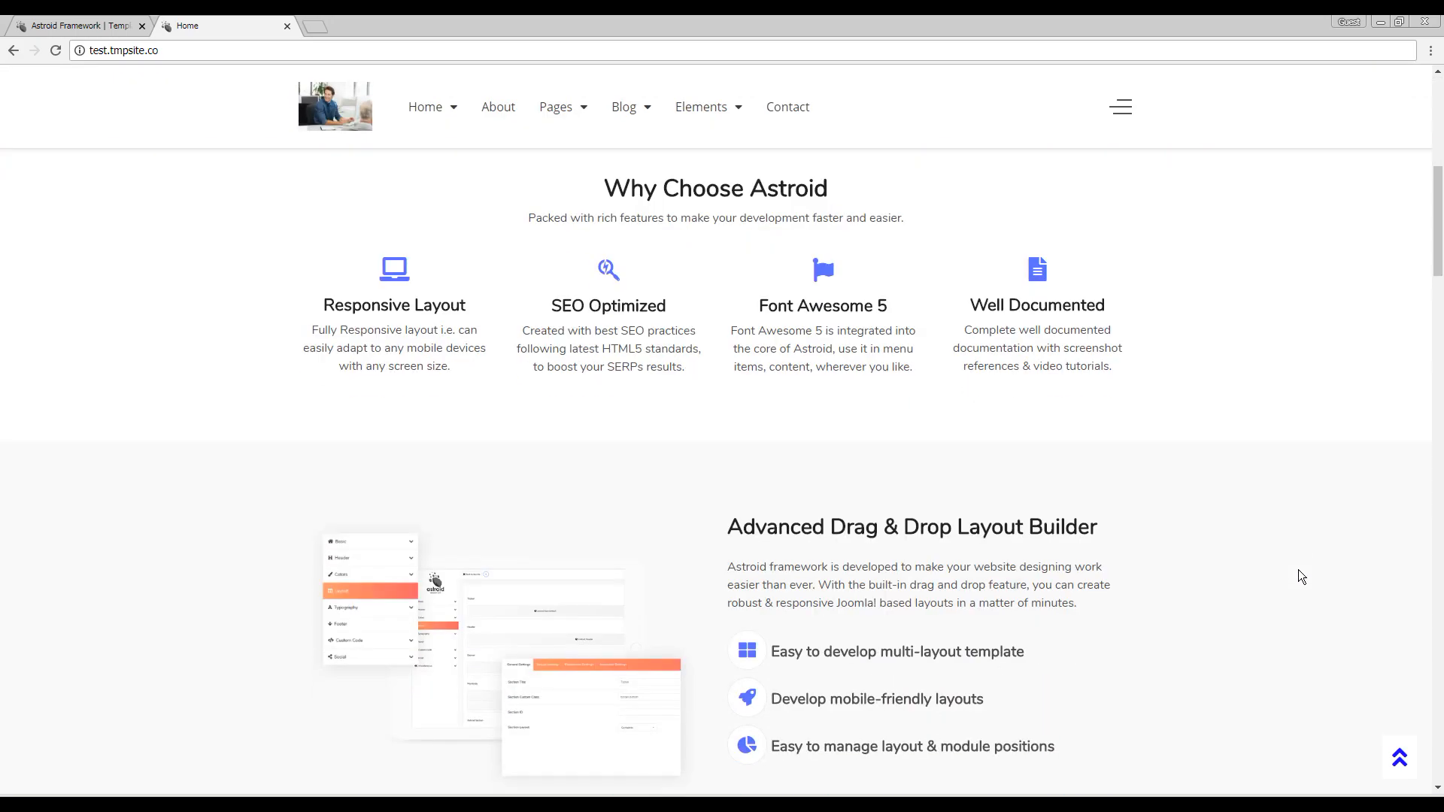
pyautogui.scroll(-3)
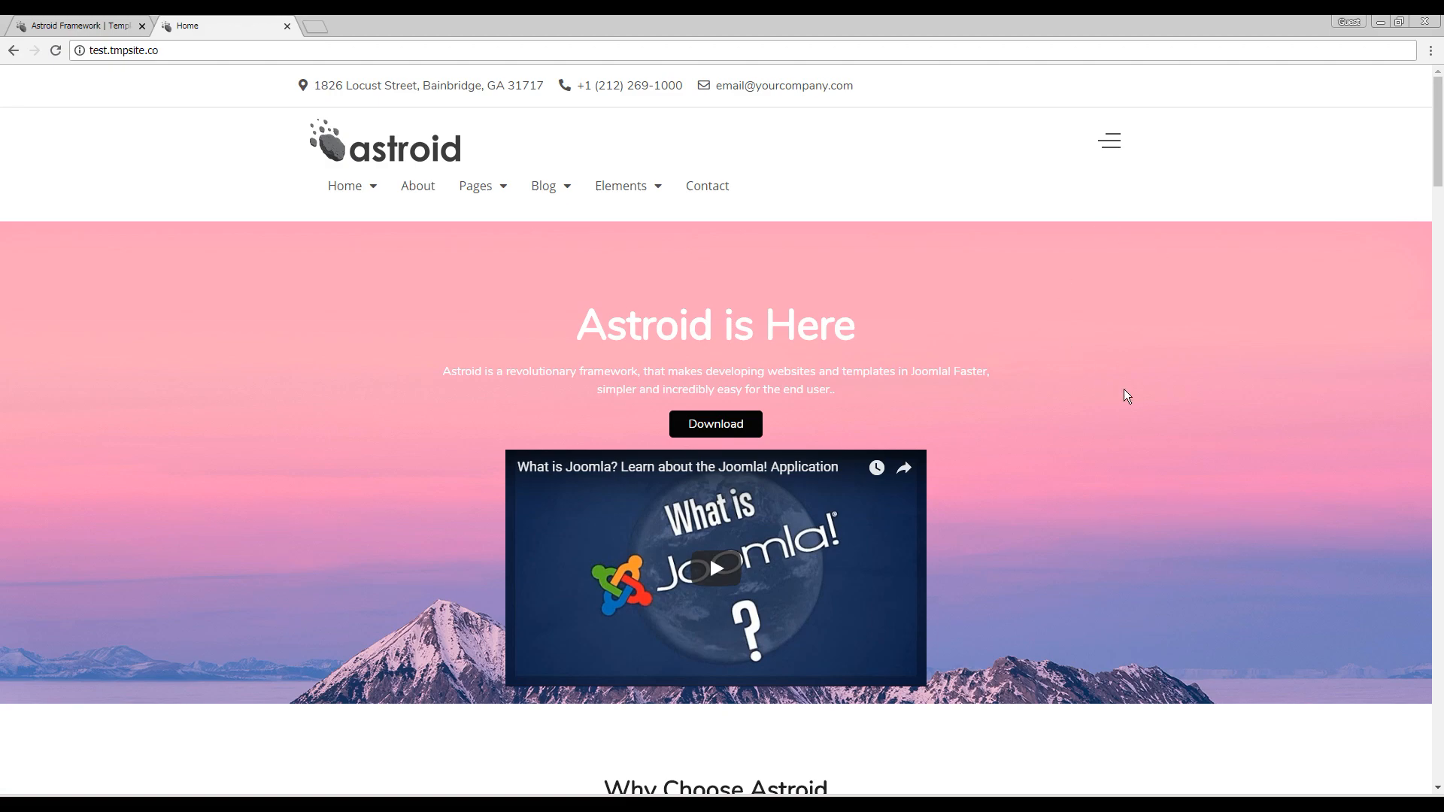
pyautogui.moveTo(1153, 380)
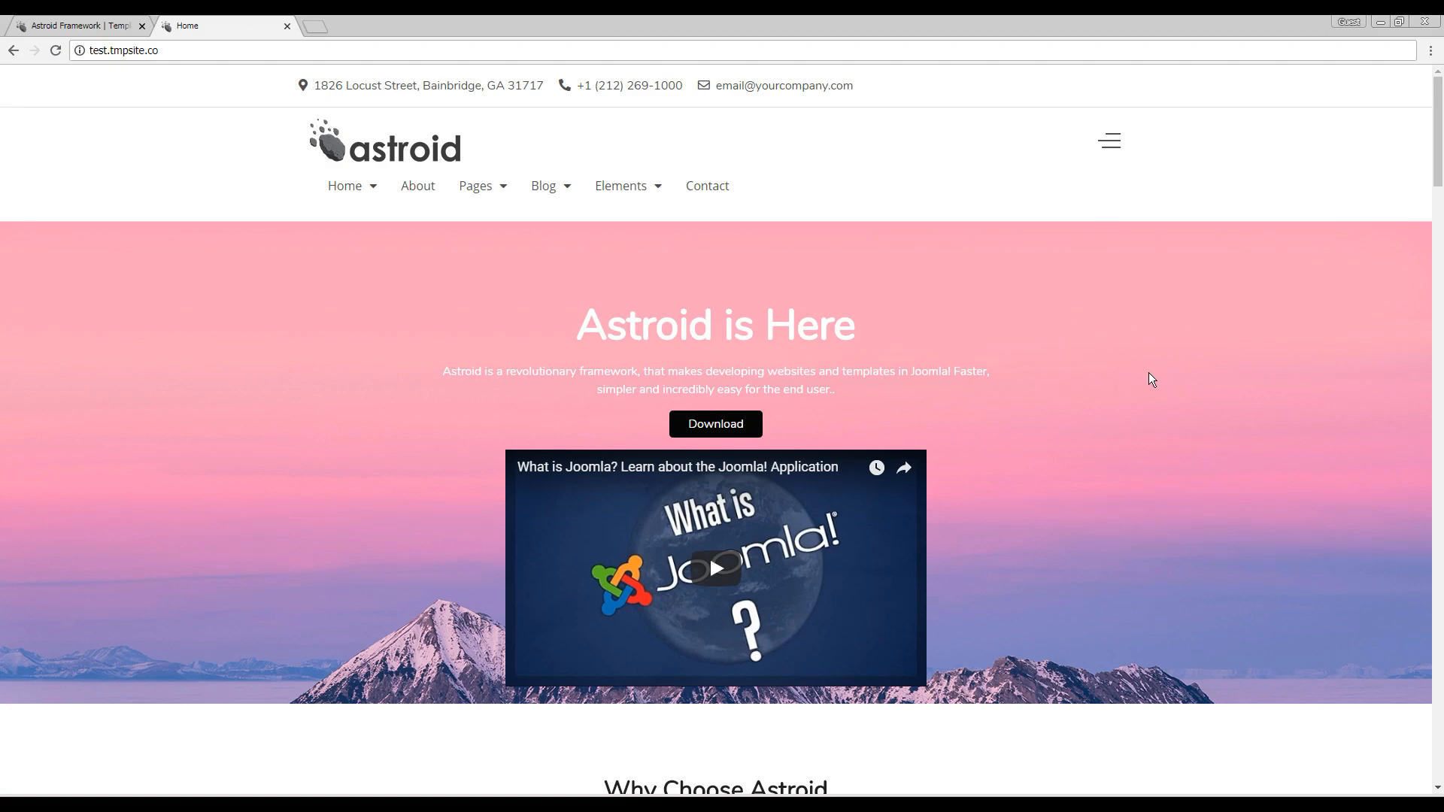
pyautogui.scroll(-3)
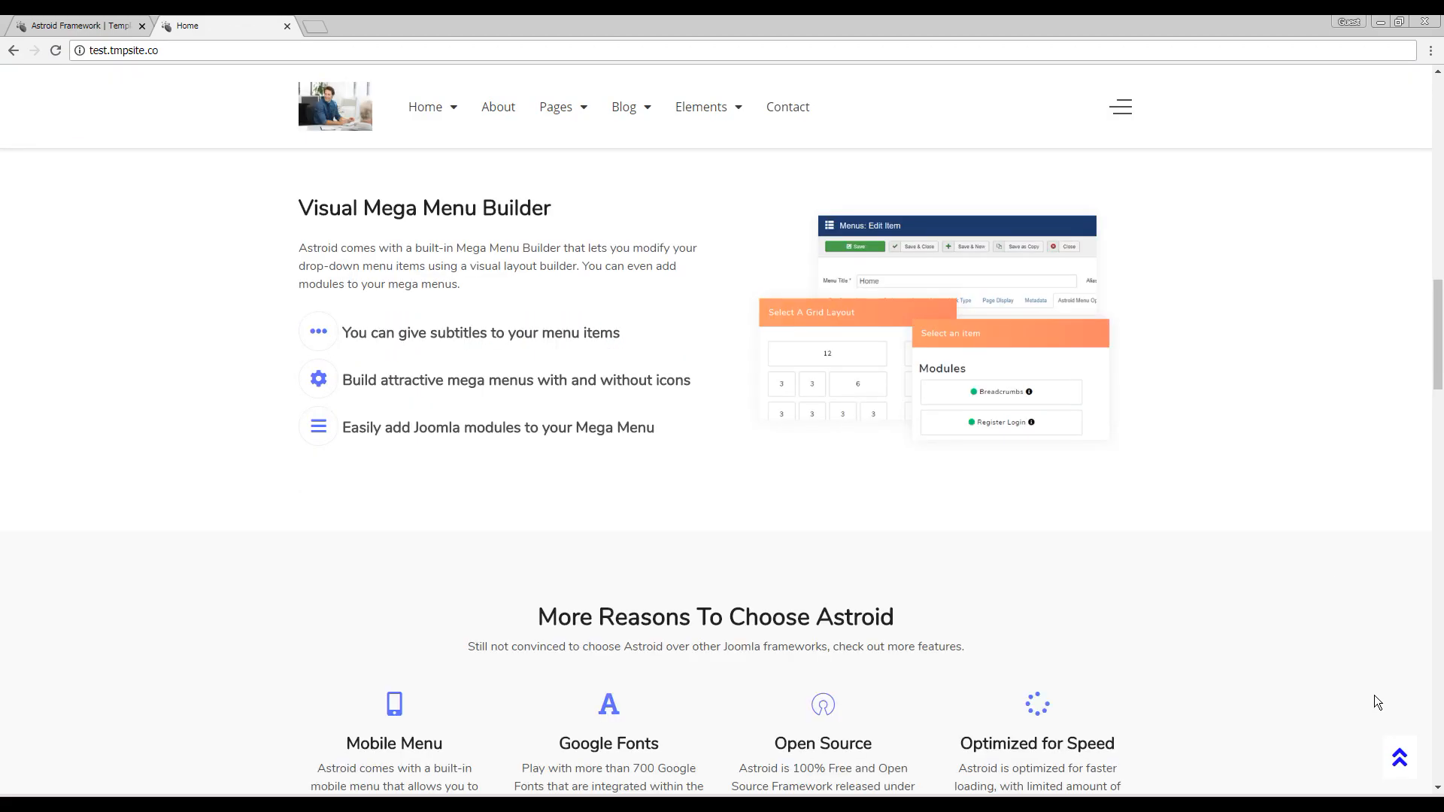
pyautogui.scroll(3)
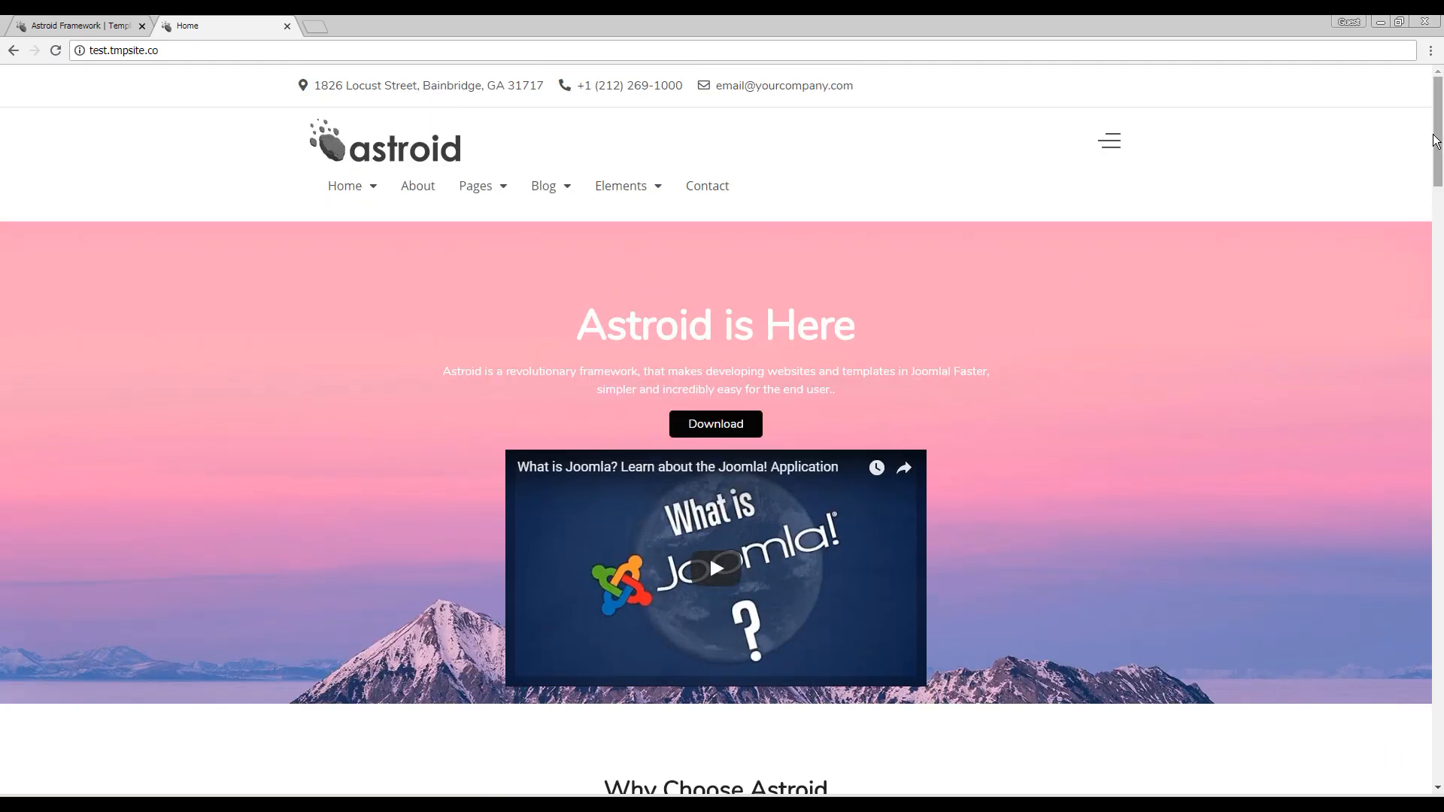
pyautogui.scroll(-3)
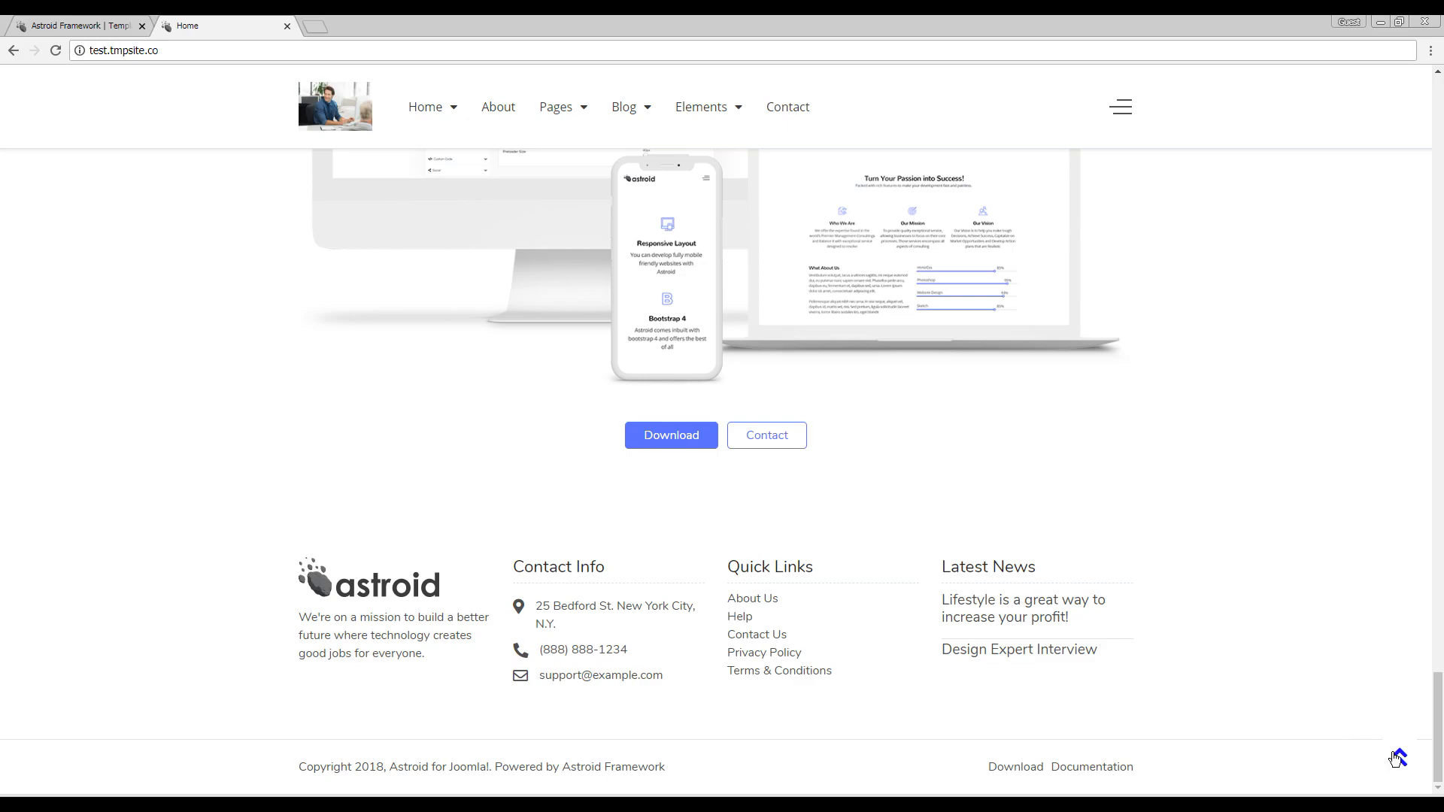
pyautogui.moveTo(1396, 757)
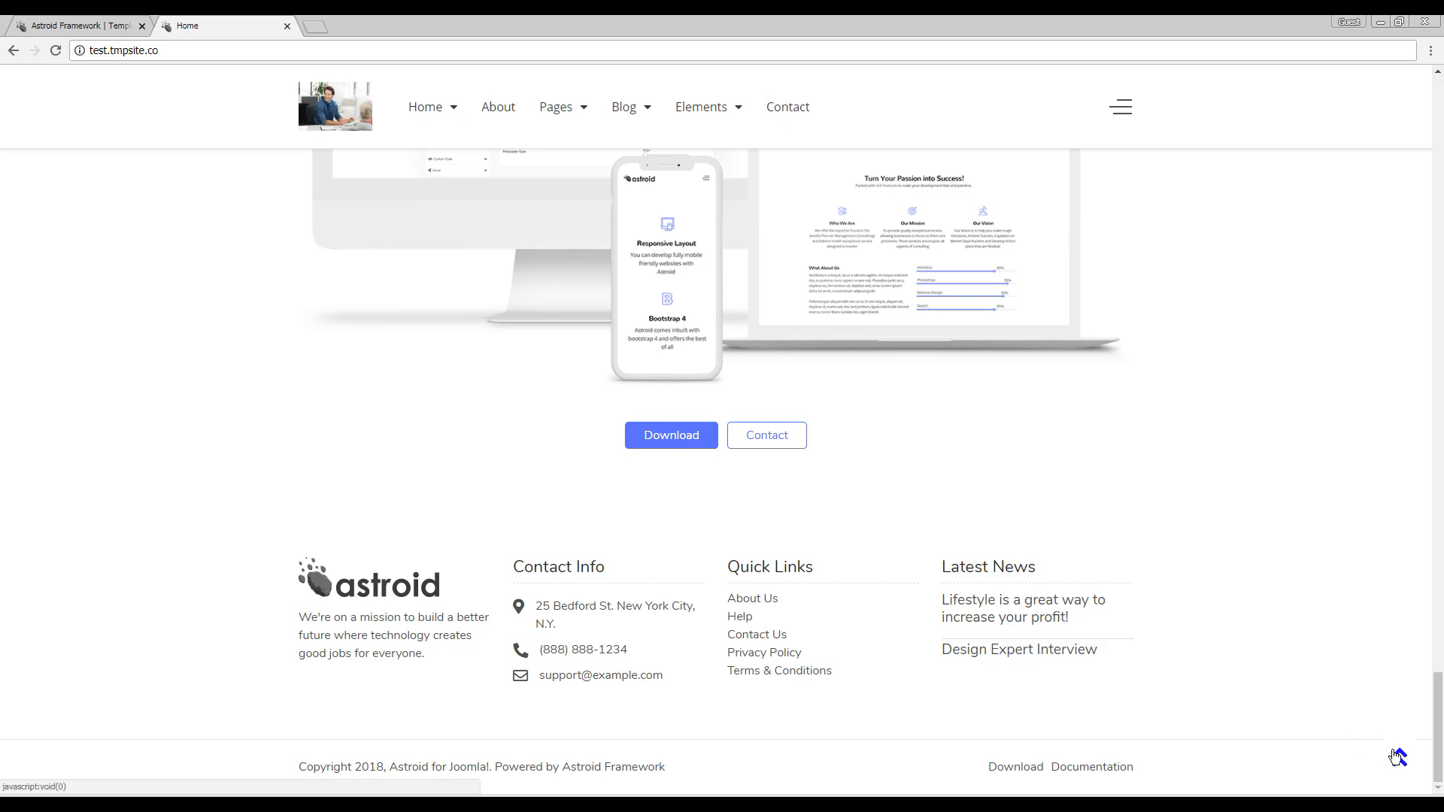
pyautogui.scroll(3)
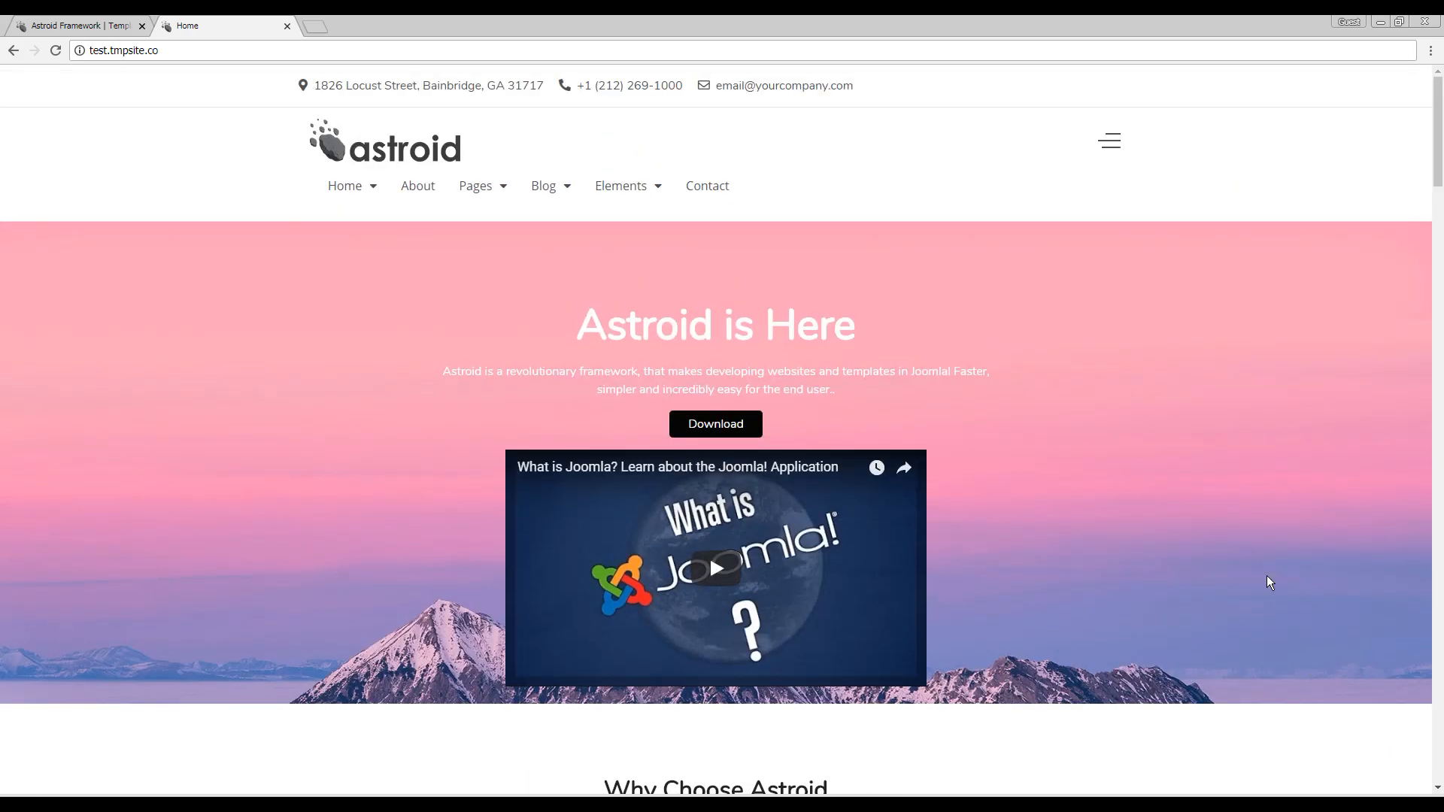
pyautogui.moveTo(1070, 628)
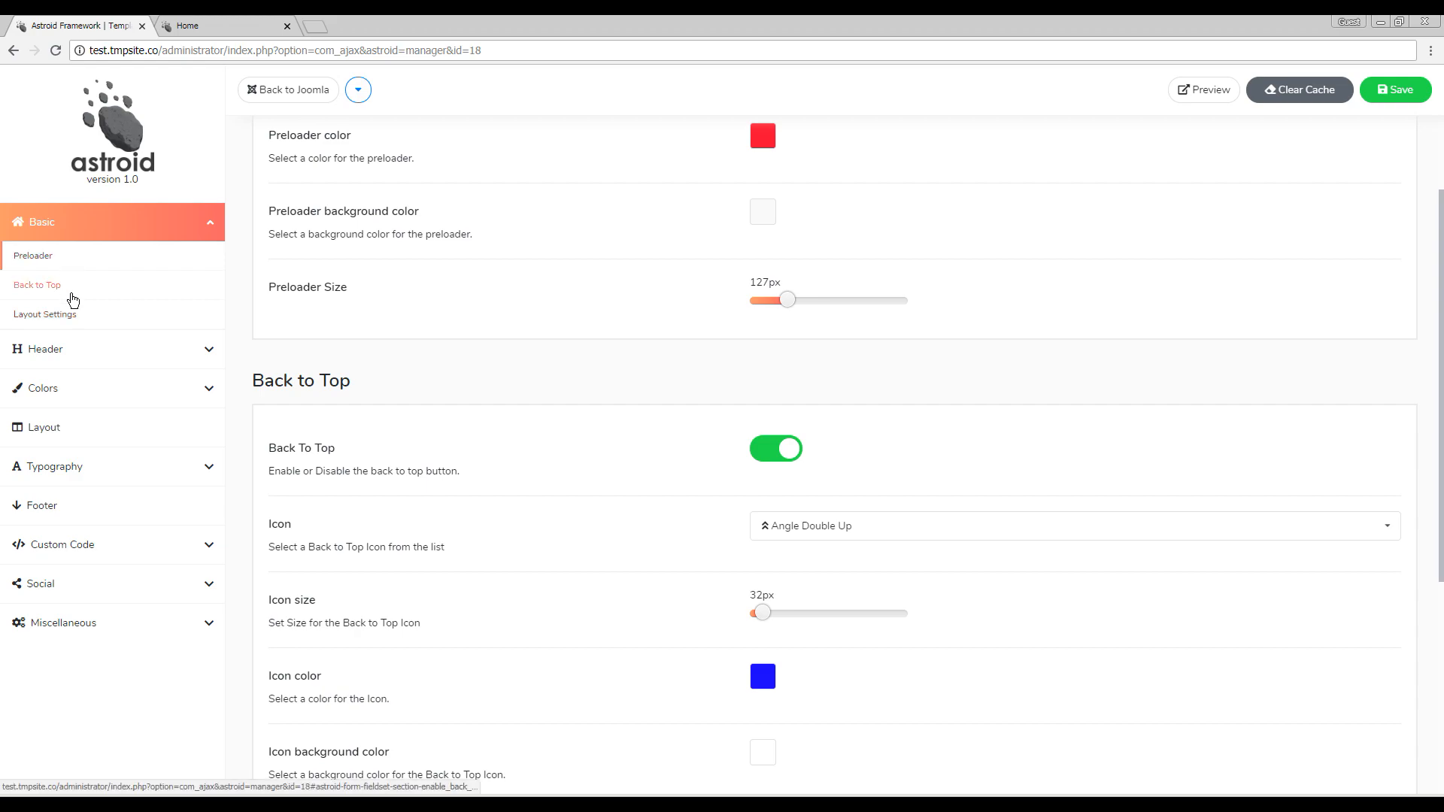
pyautogui.moveTo(131, 223)
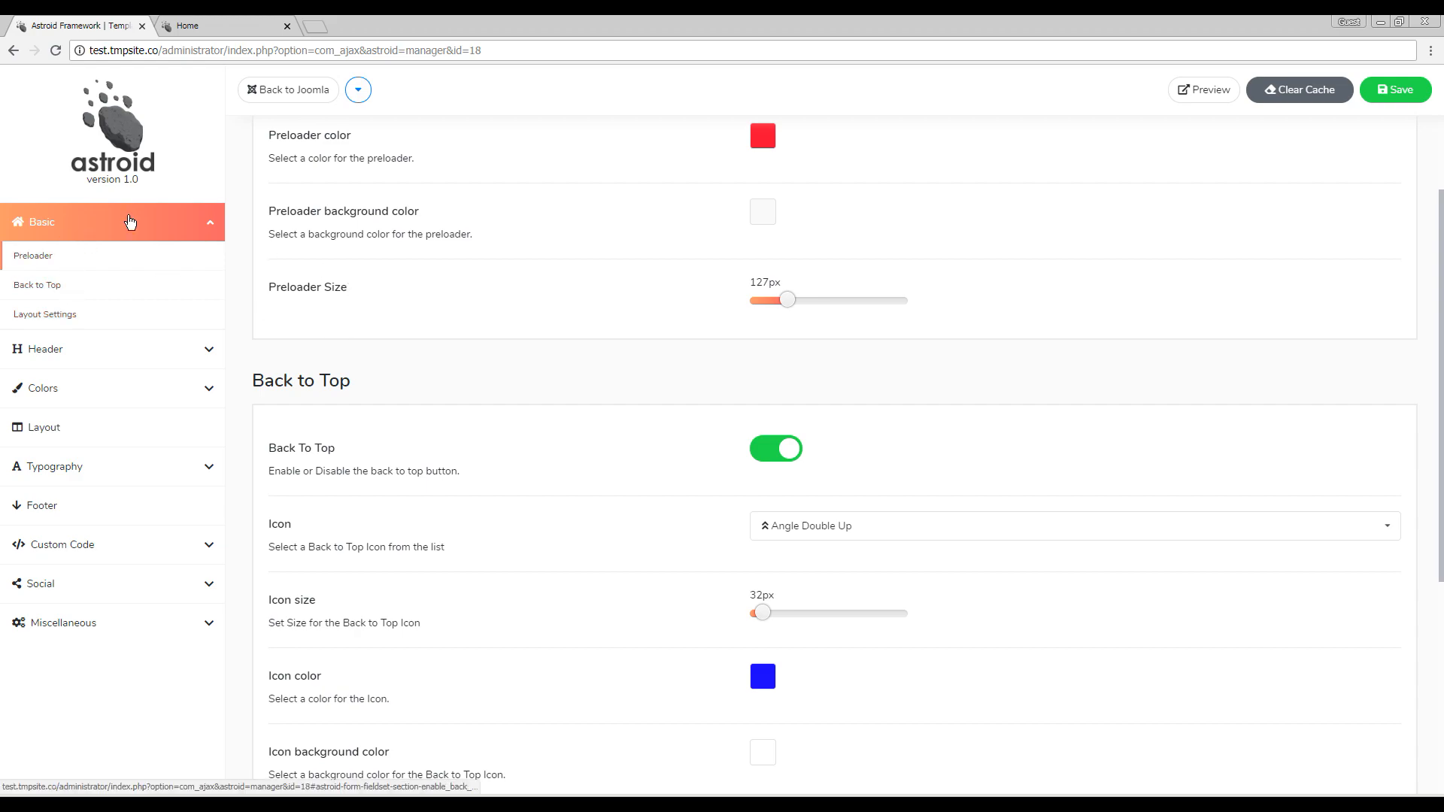
pyautogui.moveTo(613, 412)
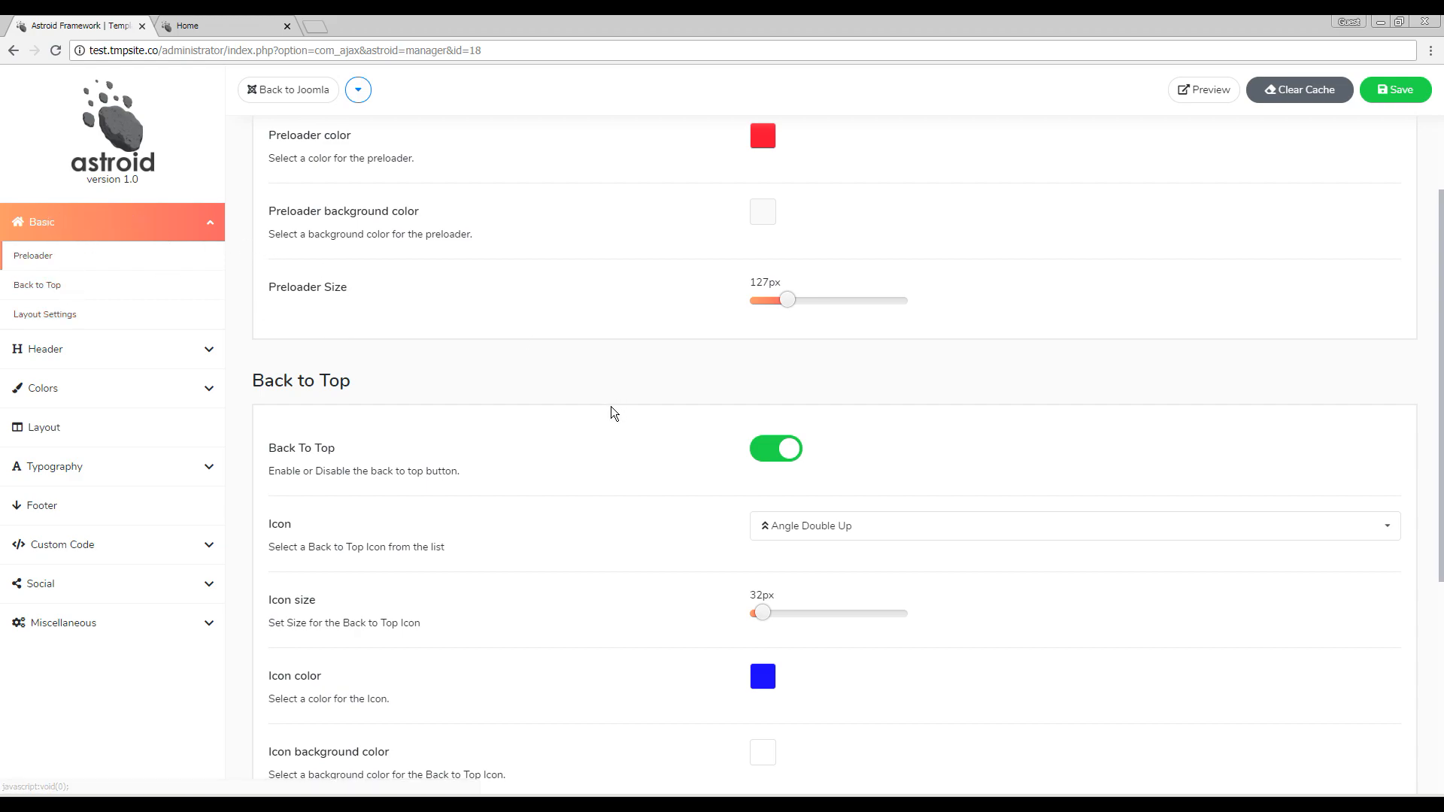
pyautogui.scroll(-3)
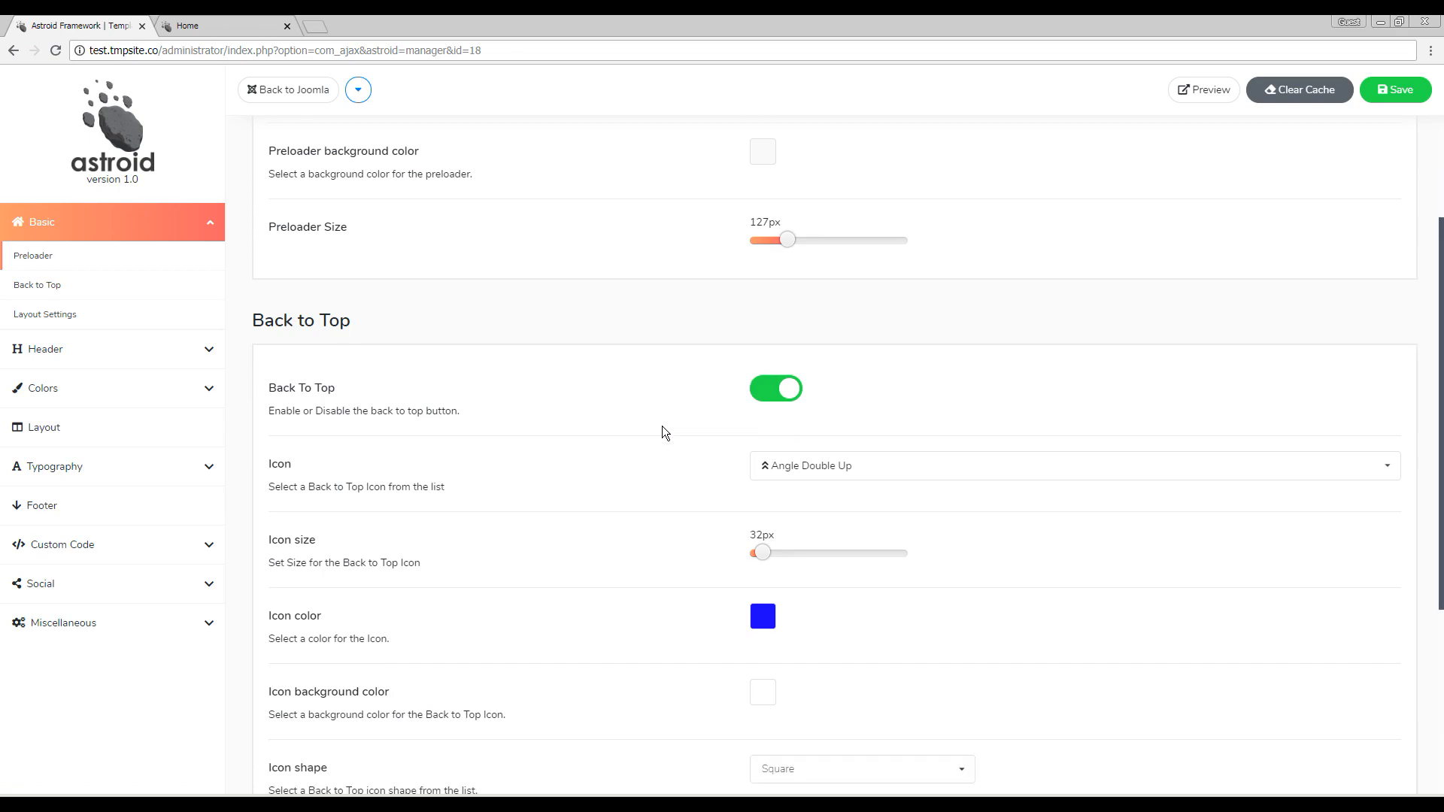
pyautogui.scroll(-3)
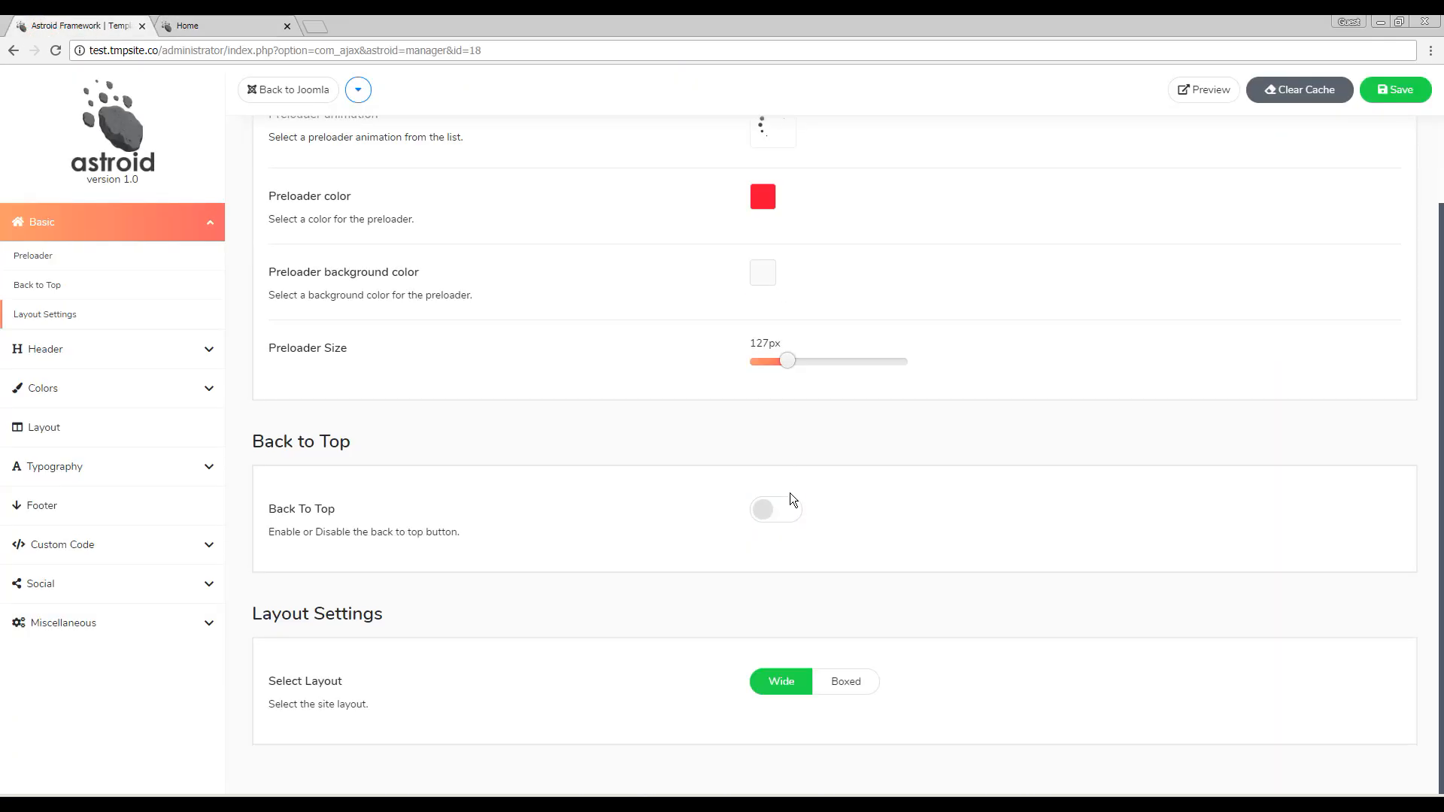
pyautogui.click(775, 509)
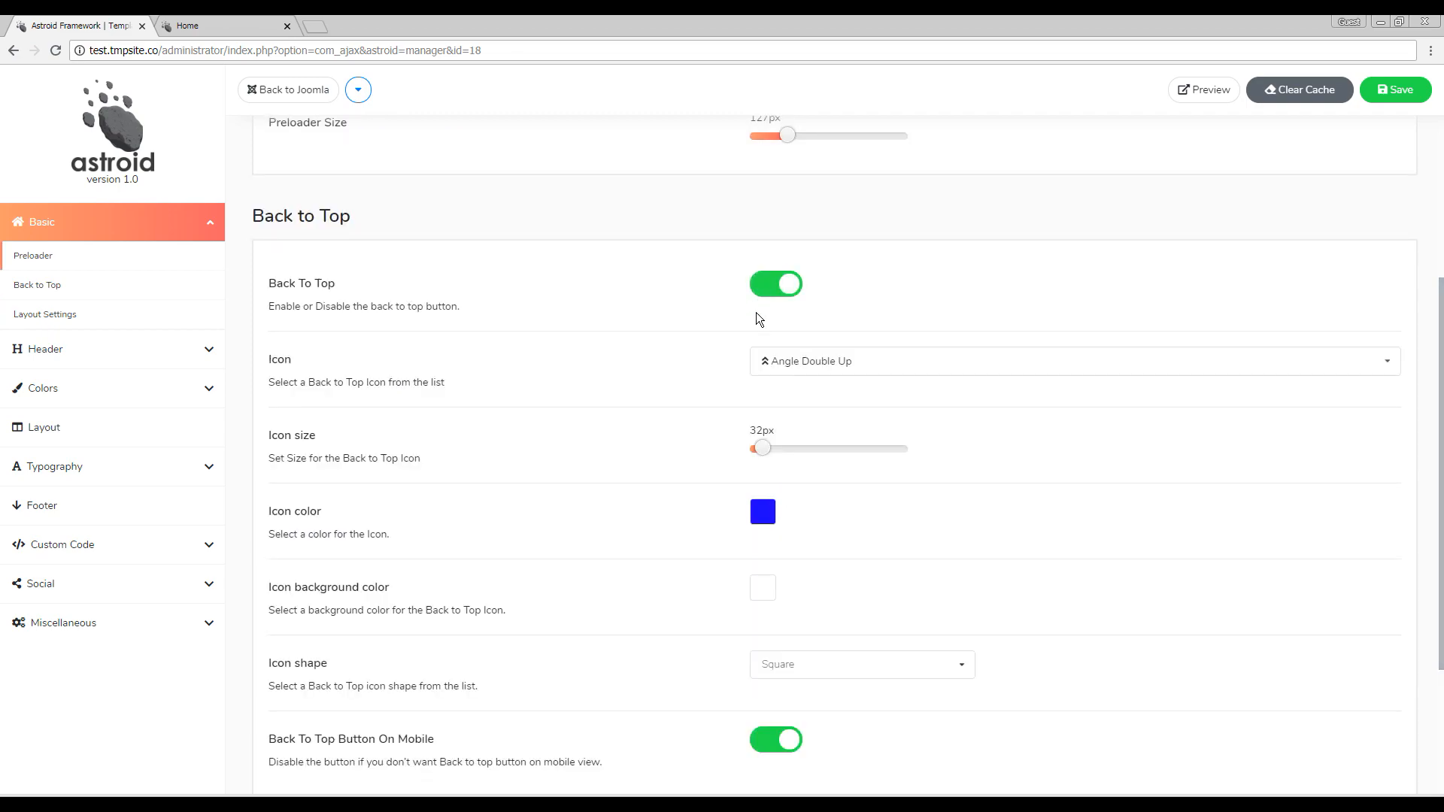
# Set the Back to Top icon to Cloud Upload Alternate instead of Angle Double Up.
pyautogui.scroll(-3)
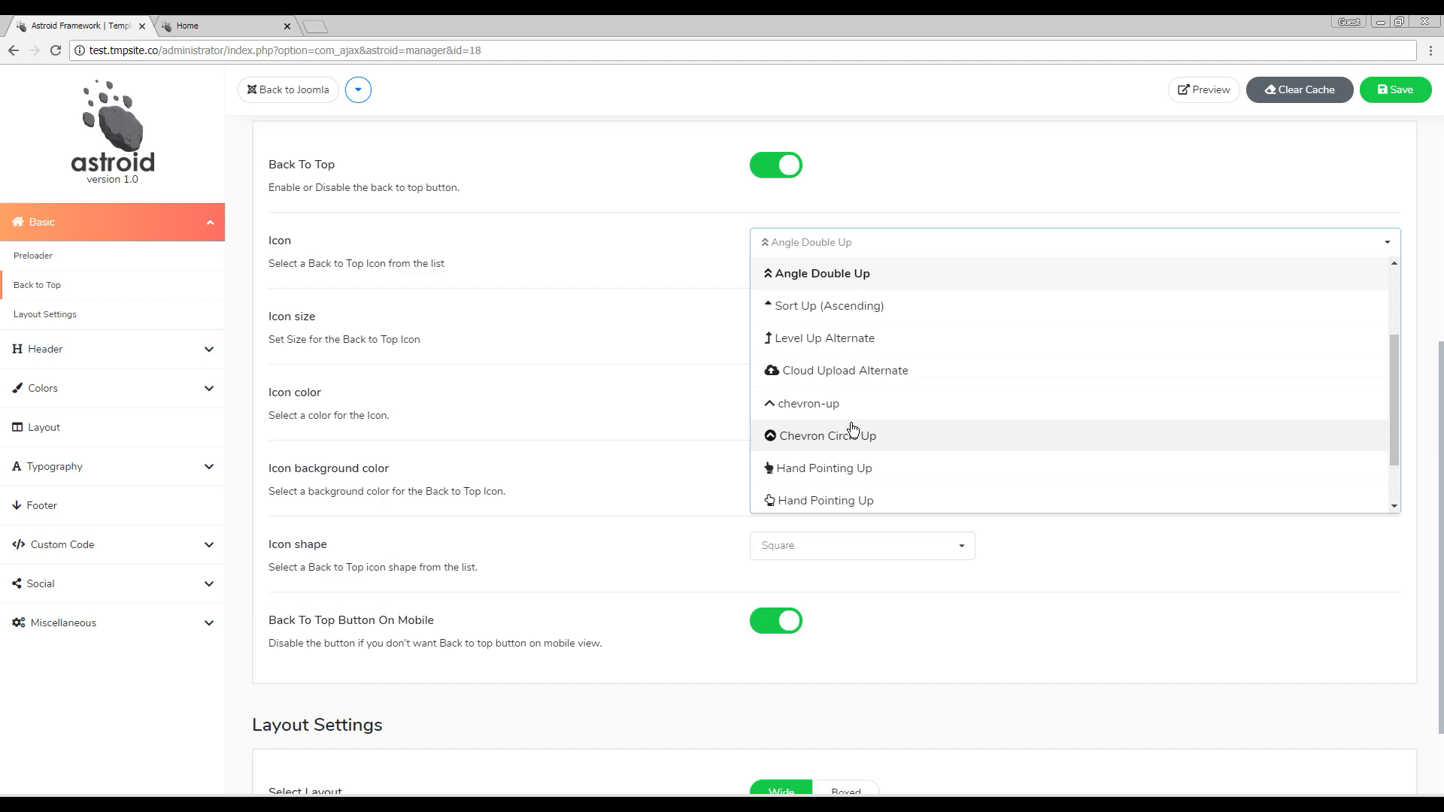
pyautogui.scroll(3)
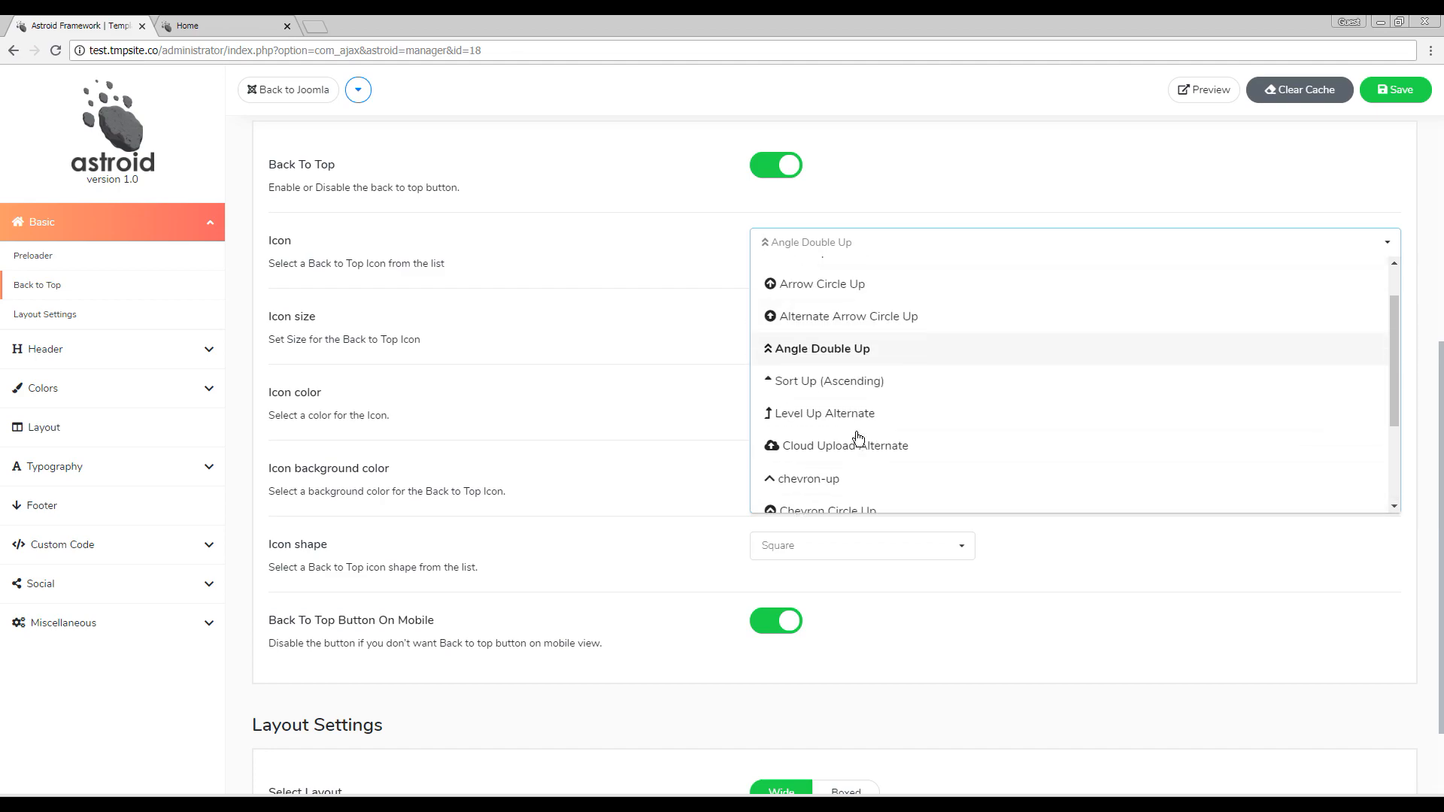
pyautogui.scroll(3)
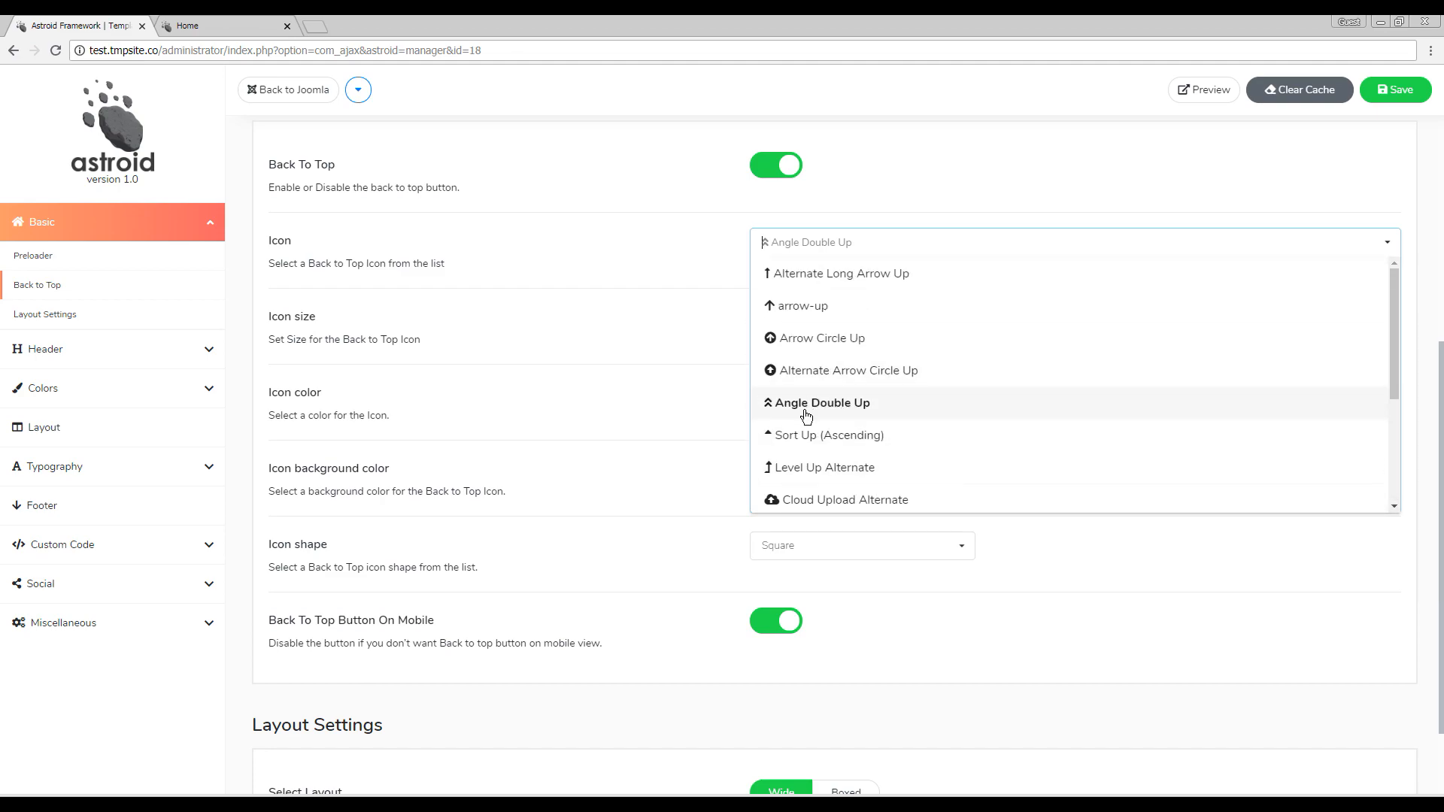
pyautogui.scroll(-3)
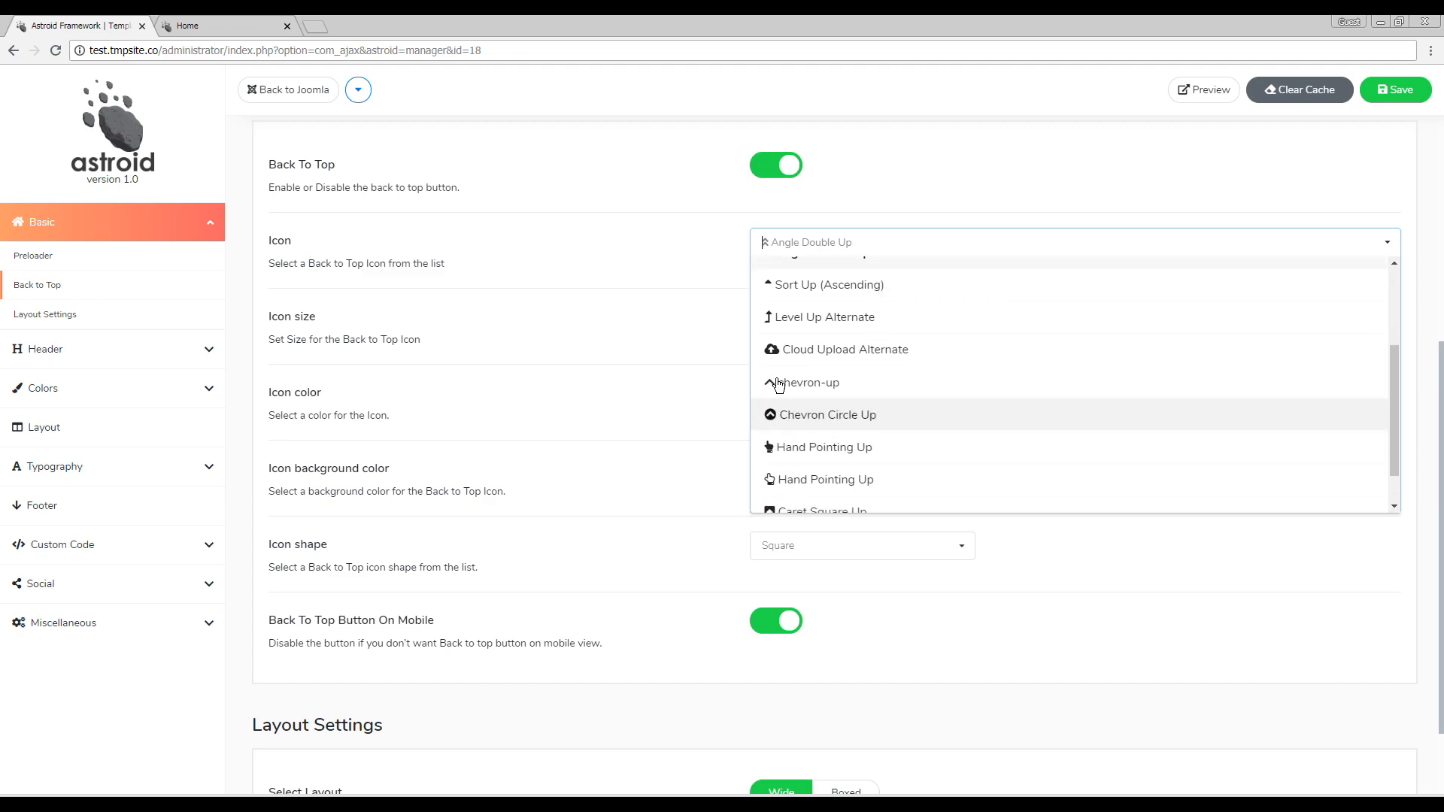
pyautogui.click(842, 349)
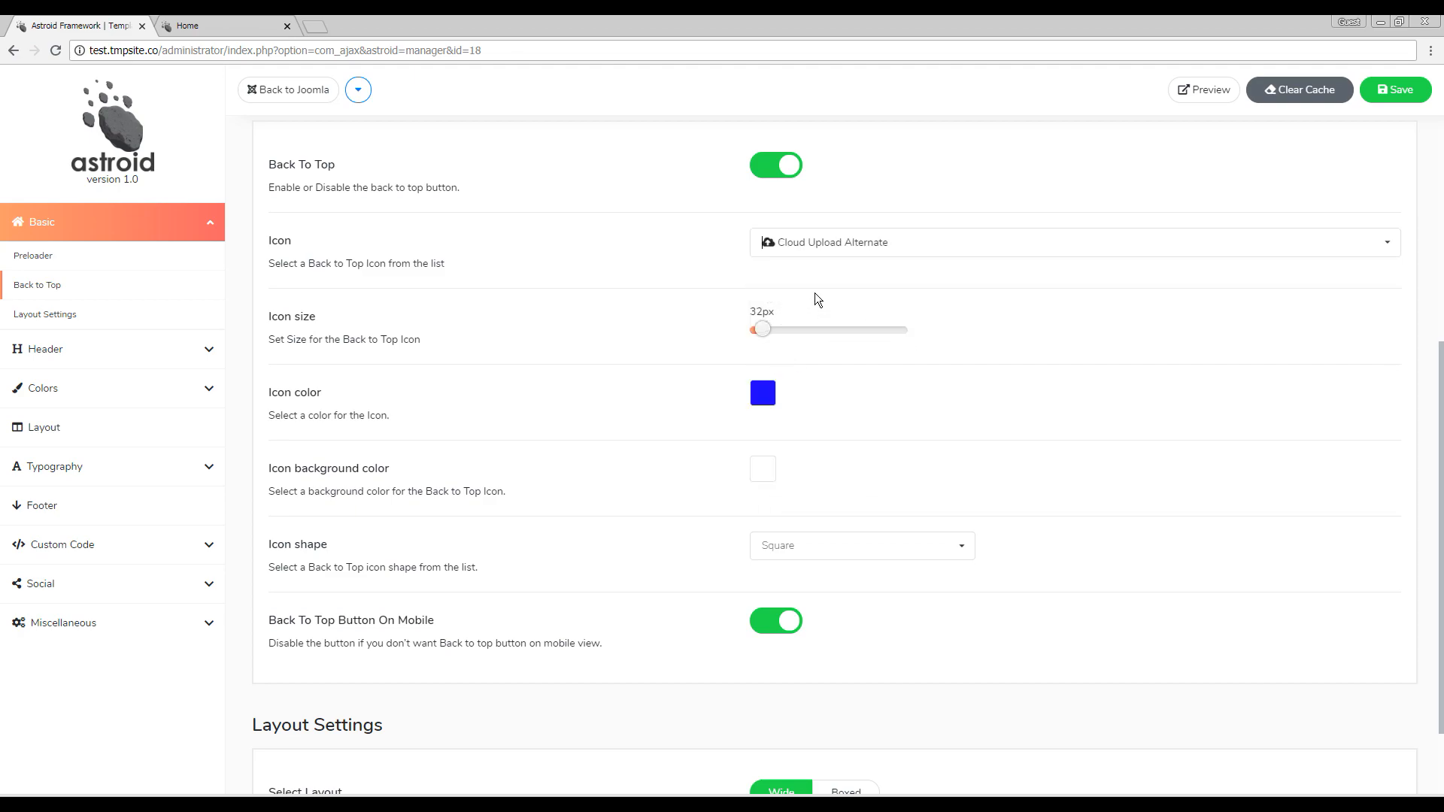
pyautogui.moveTo(433, 343)
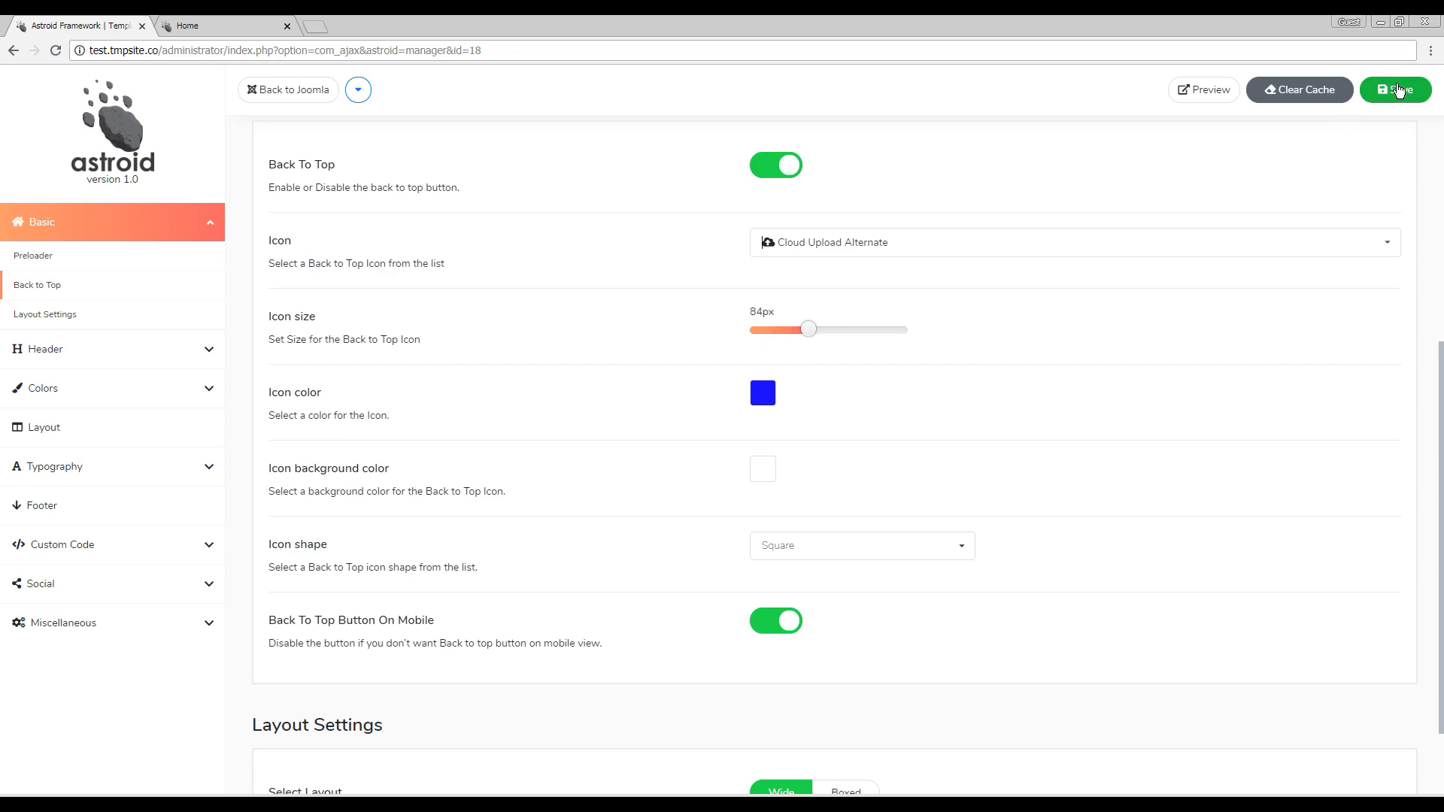
# Save the settings, then make the icon colour red with a black icon background.
pyautogui.click(1396, 88)
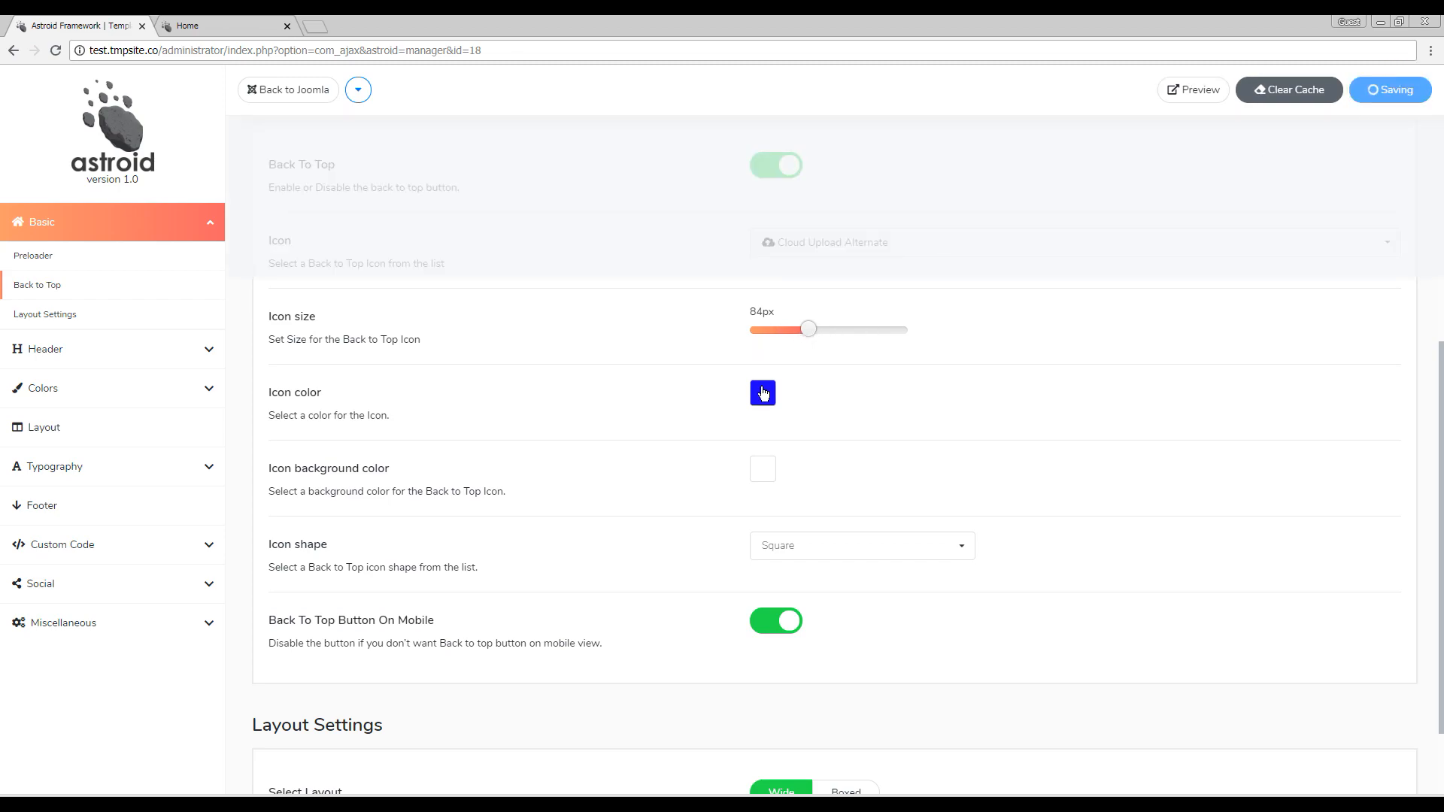
pyautogui.click(761, 392)
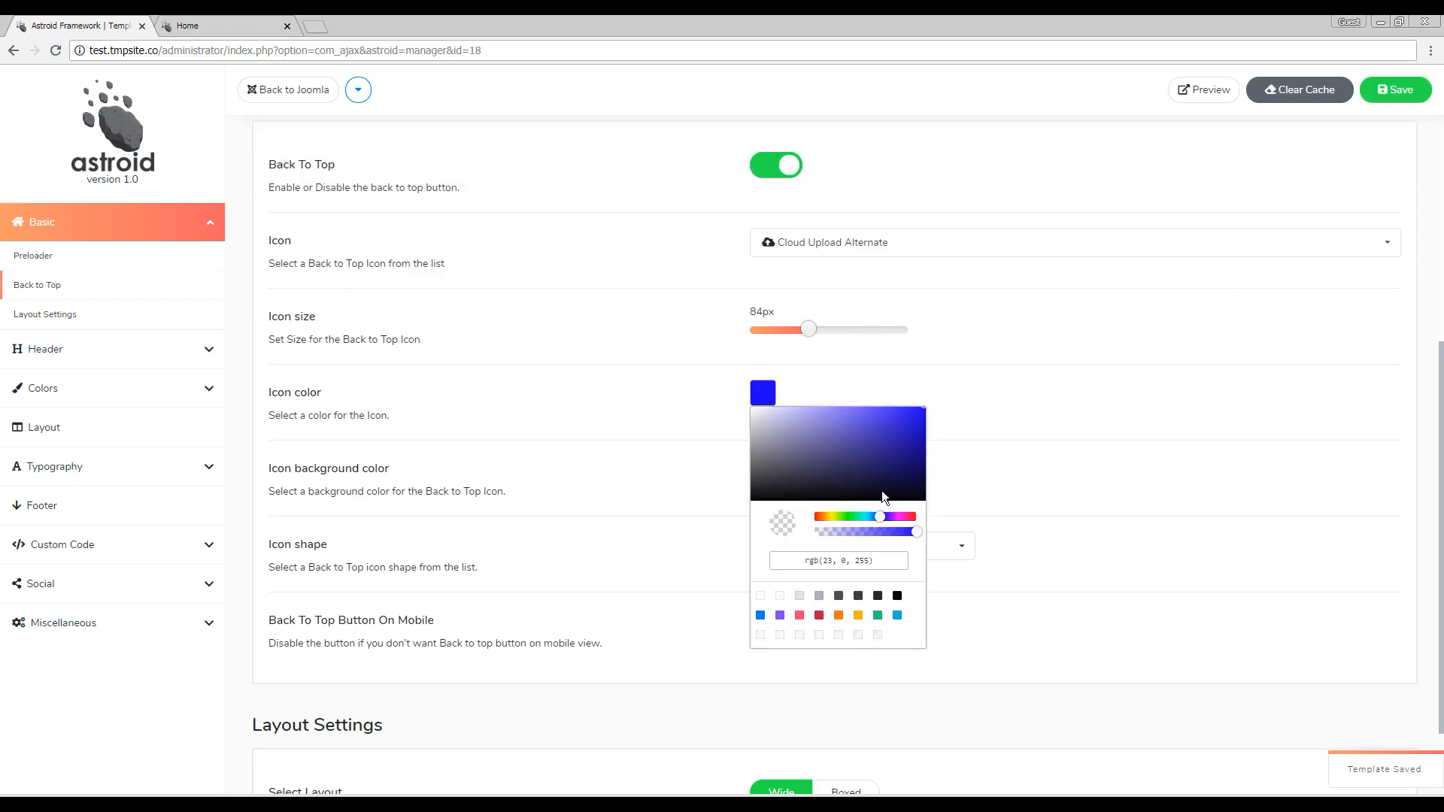
pyautogui.click(916, 516)
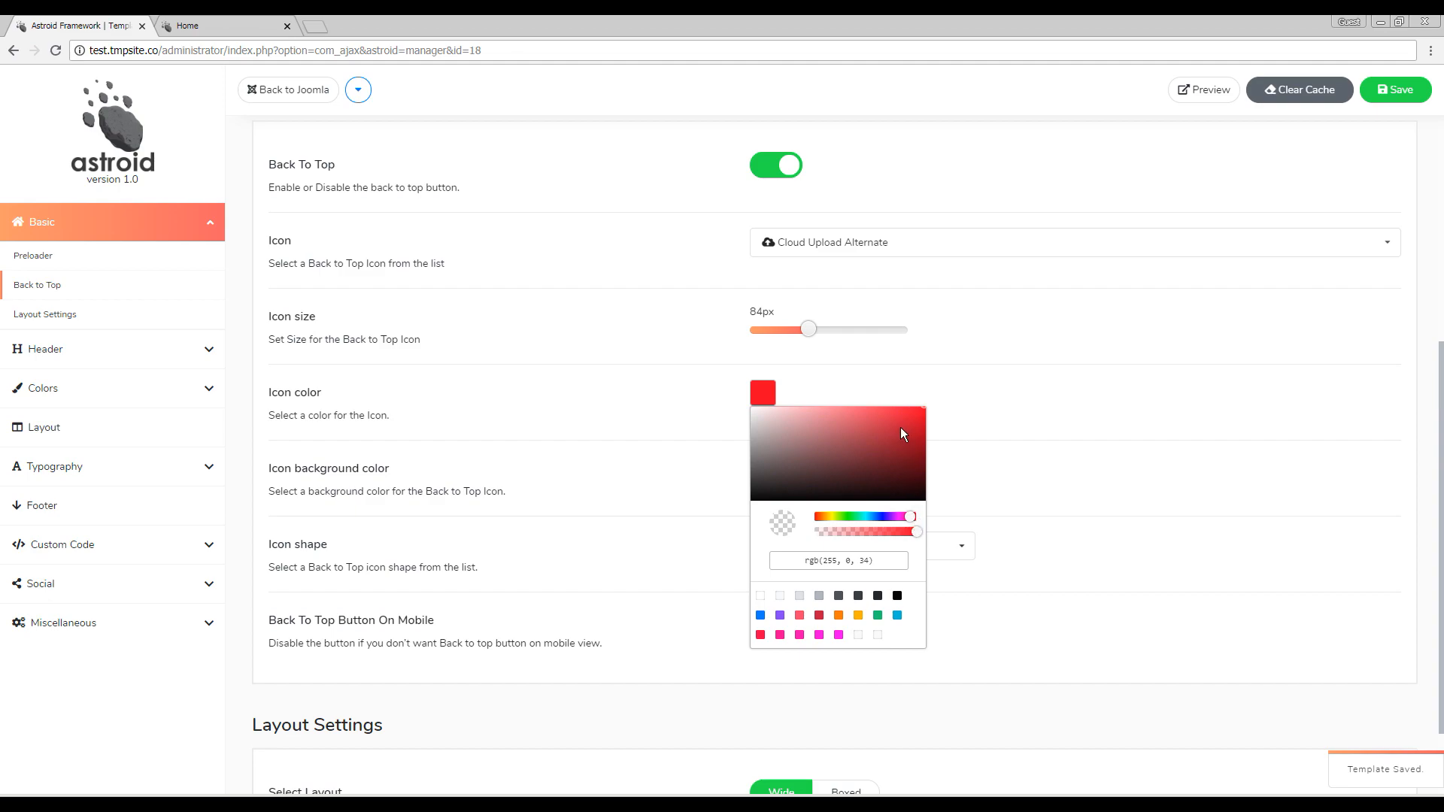
pyautogui.click(761, 468)
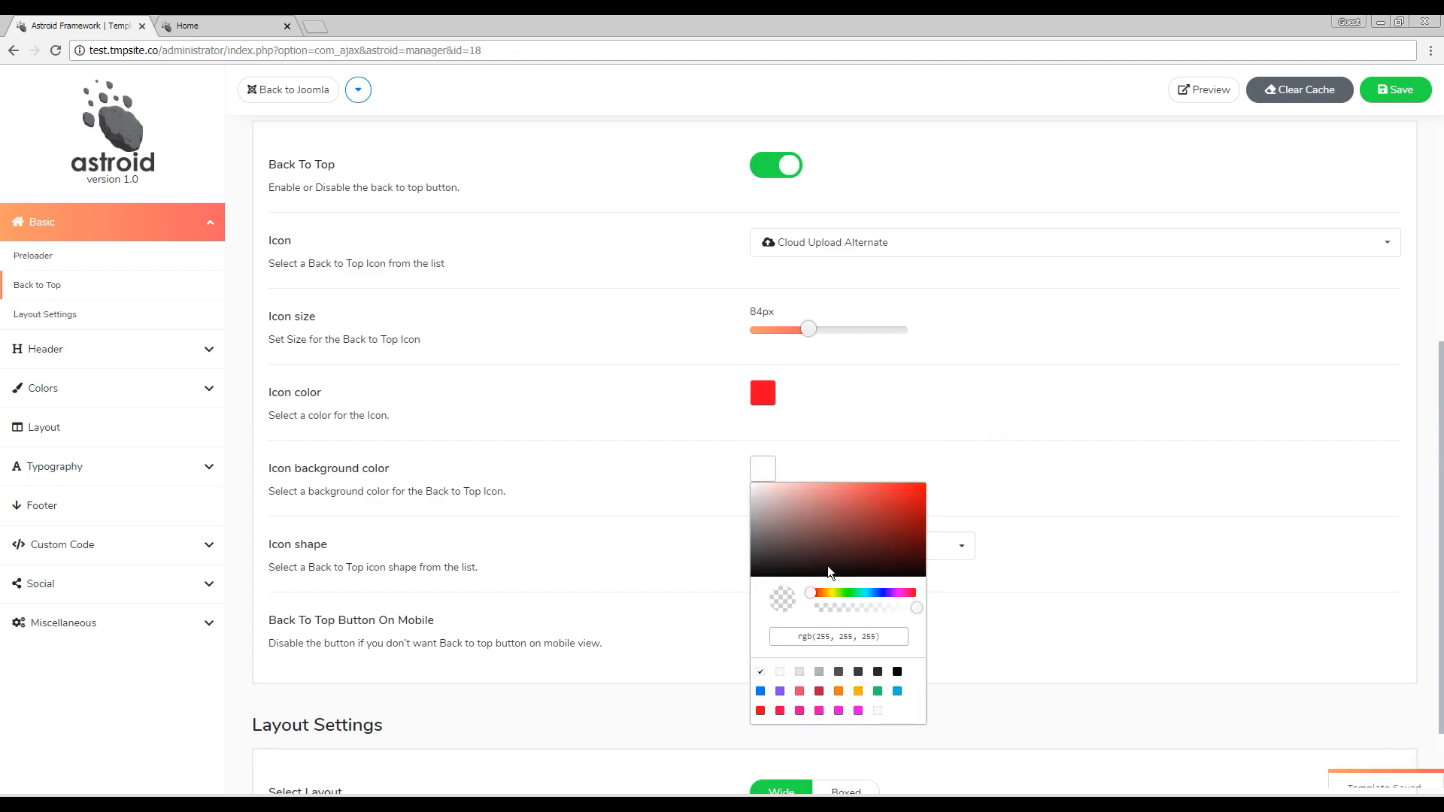
pyautogui.click(897, 671)
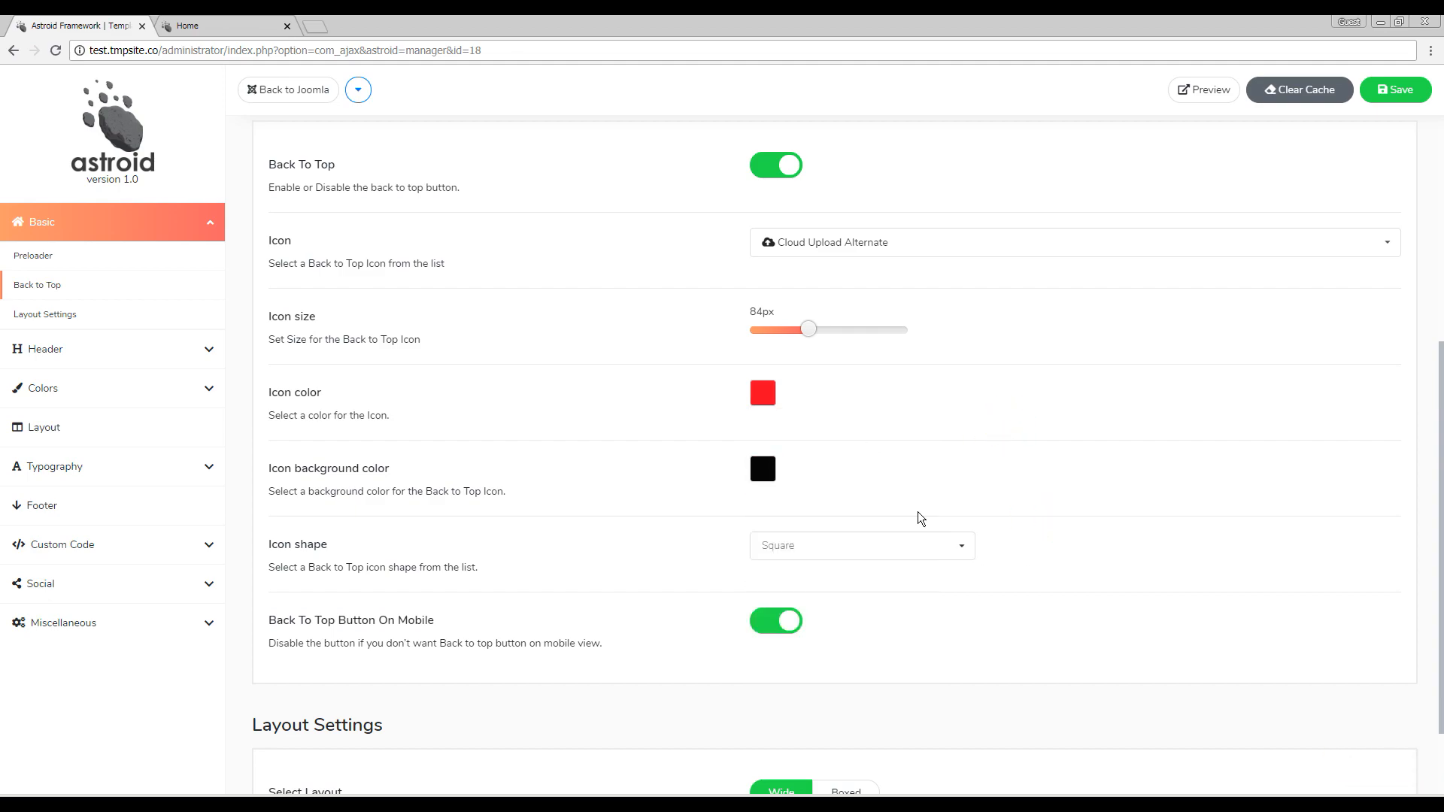
# Set the icon shape to Rounded and save the template settings.
pyautogui.click(861, 545)
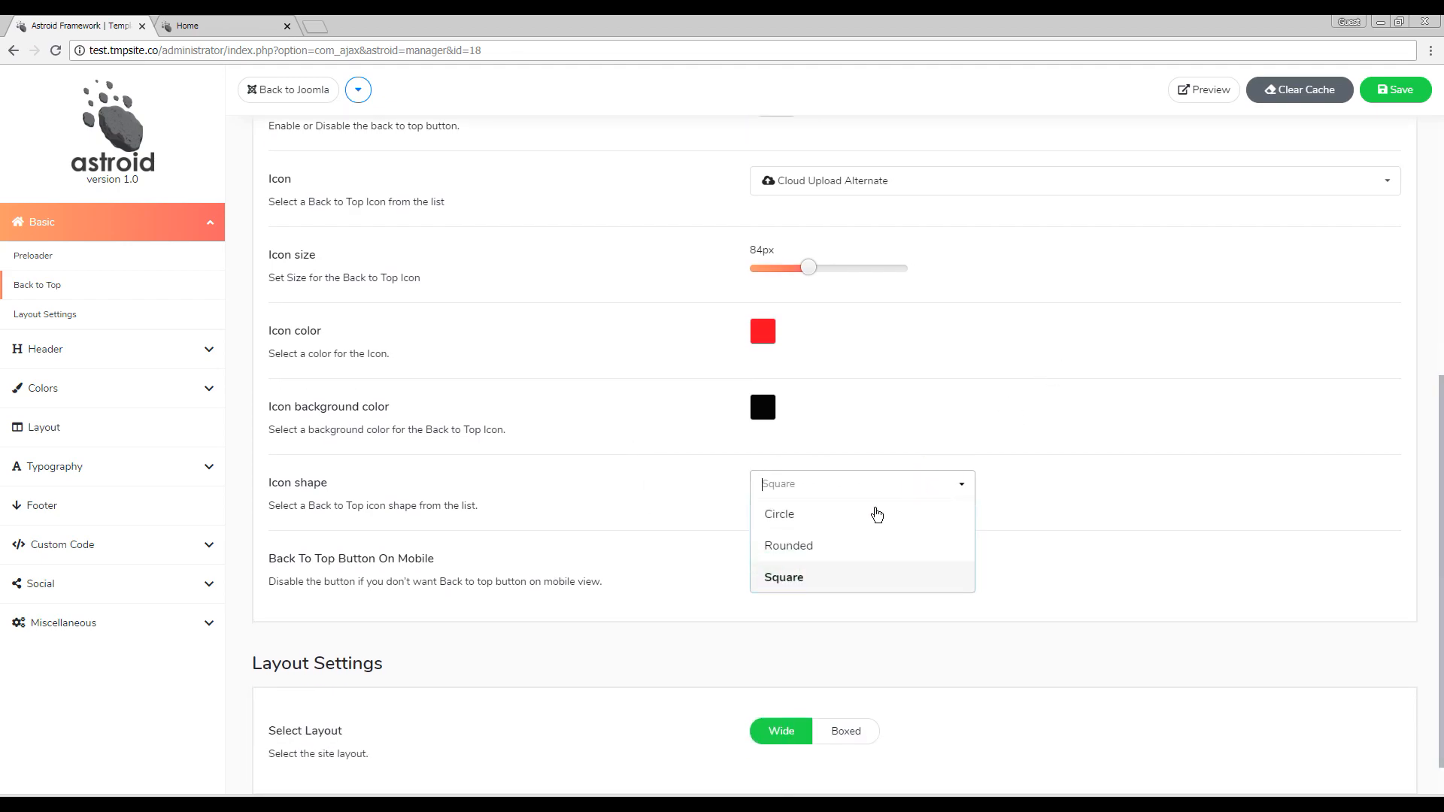
pyautogui.moveTo(802, 531)
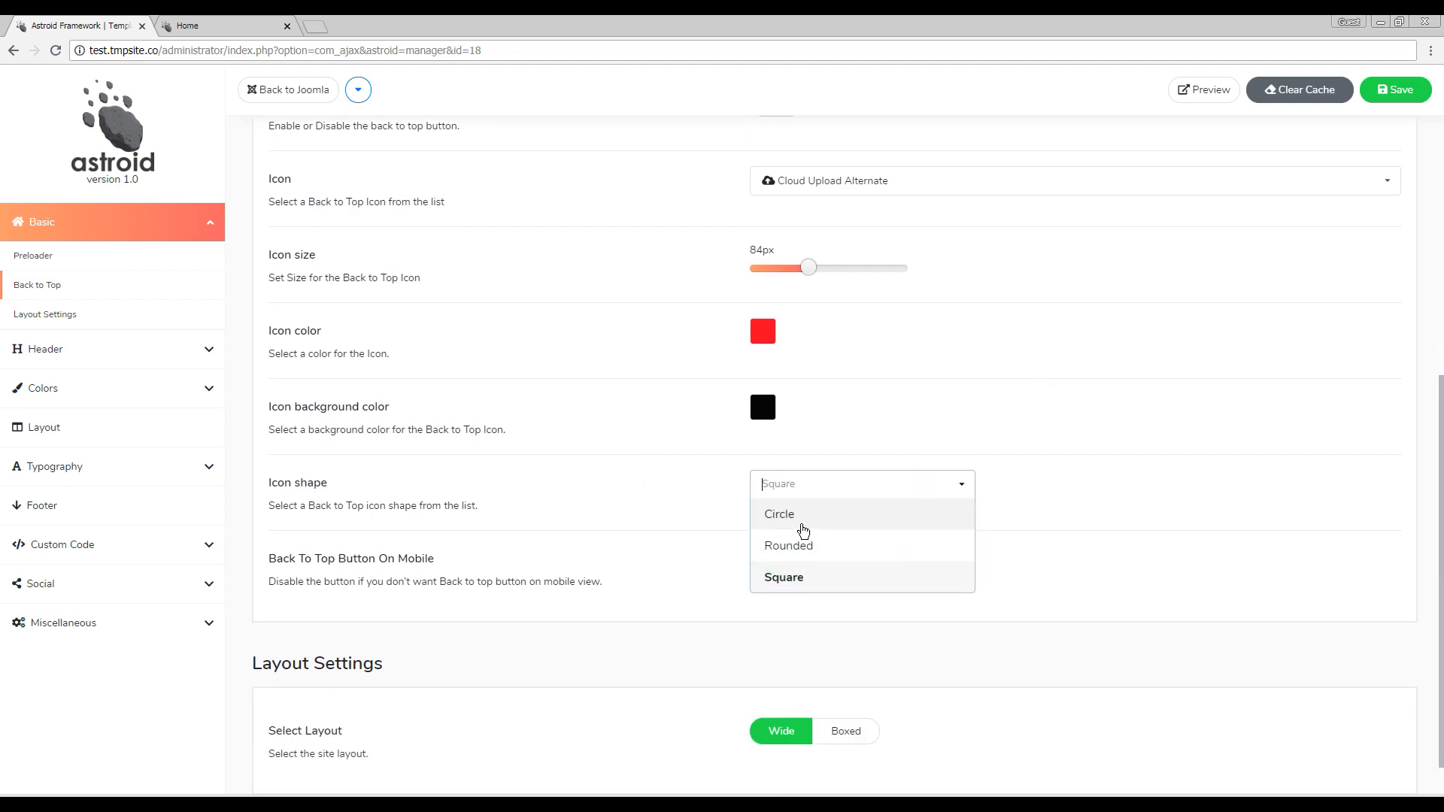
pyautogui.moveTo(811, 590)
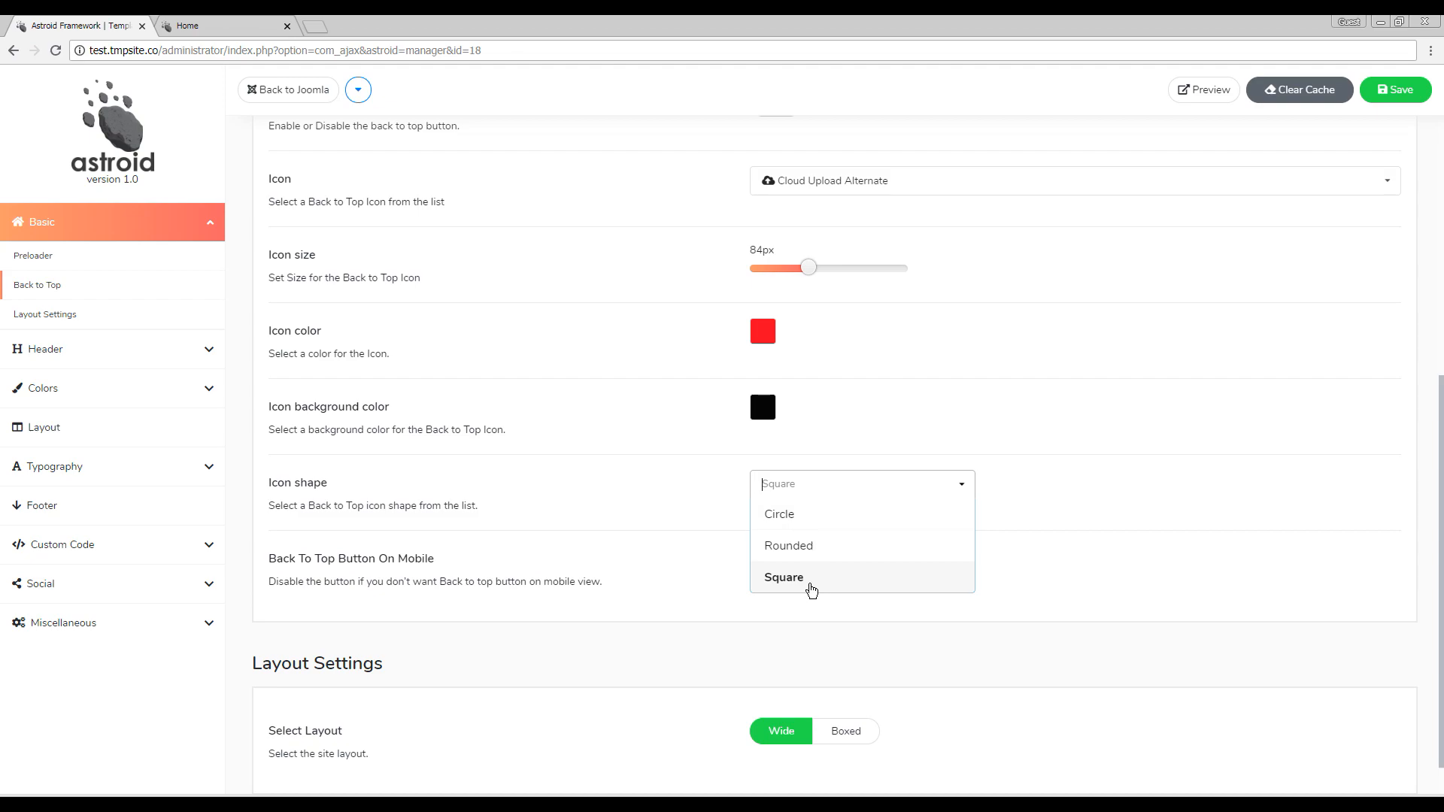
pyautogui.moveTo(797, 552)
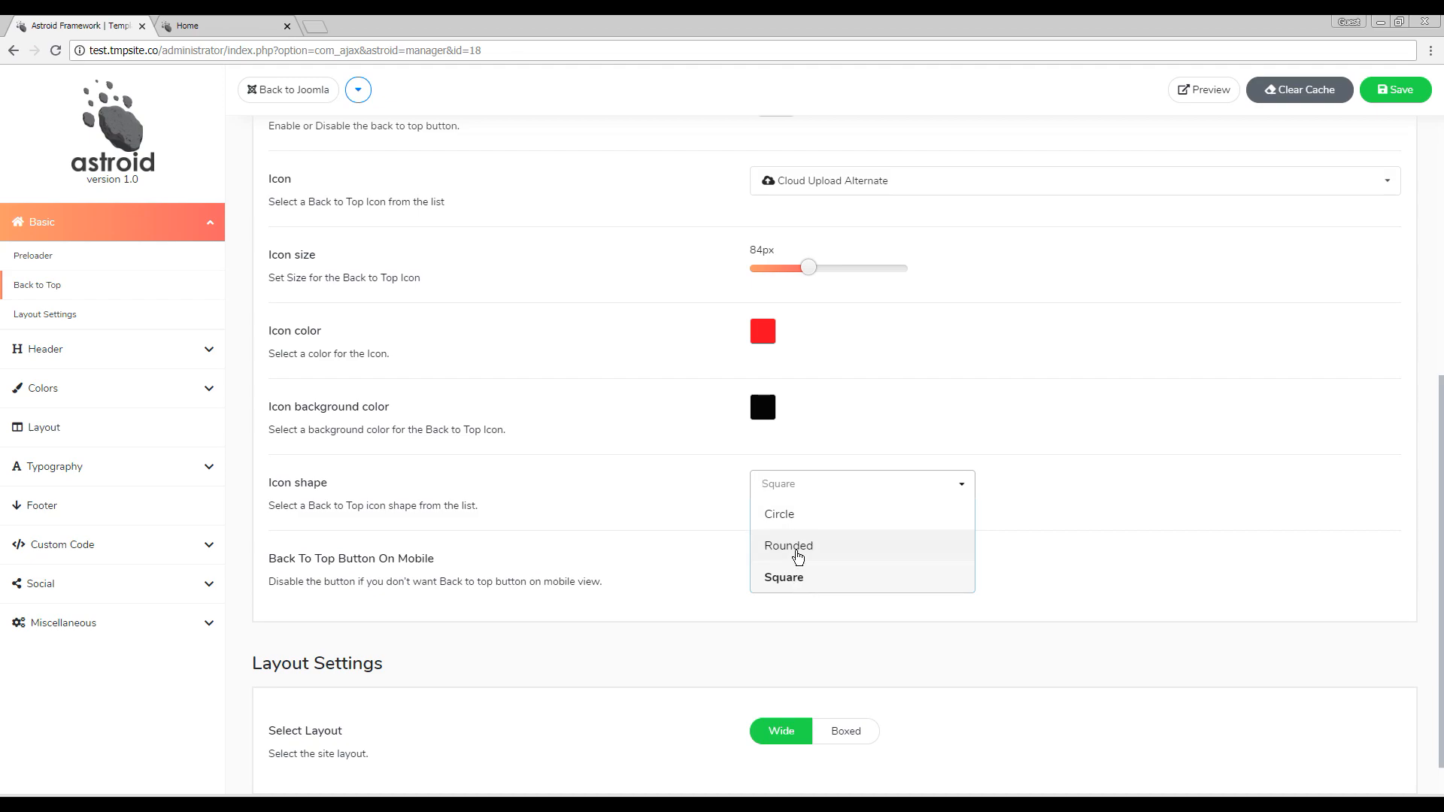
pyautogui.moveTo(809, 528)
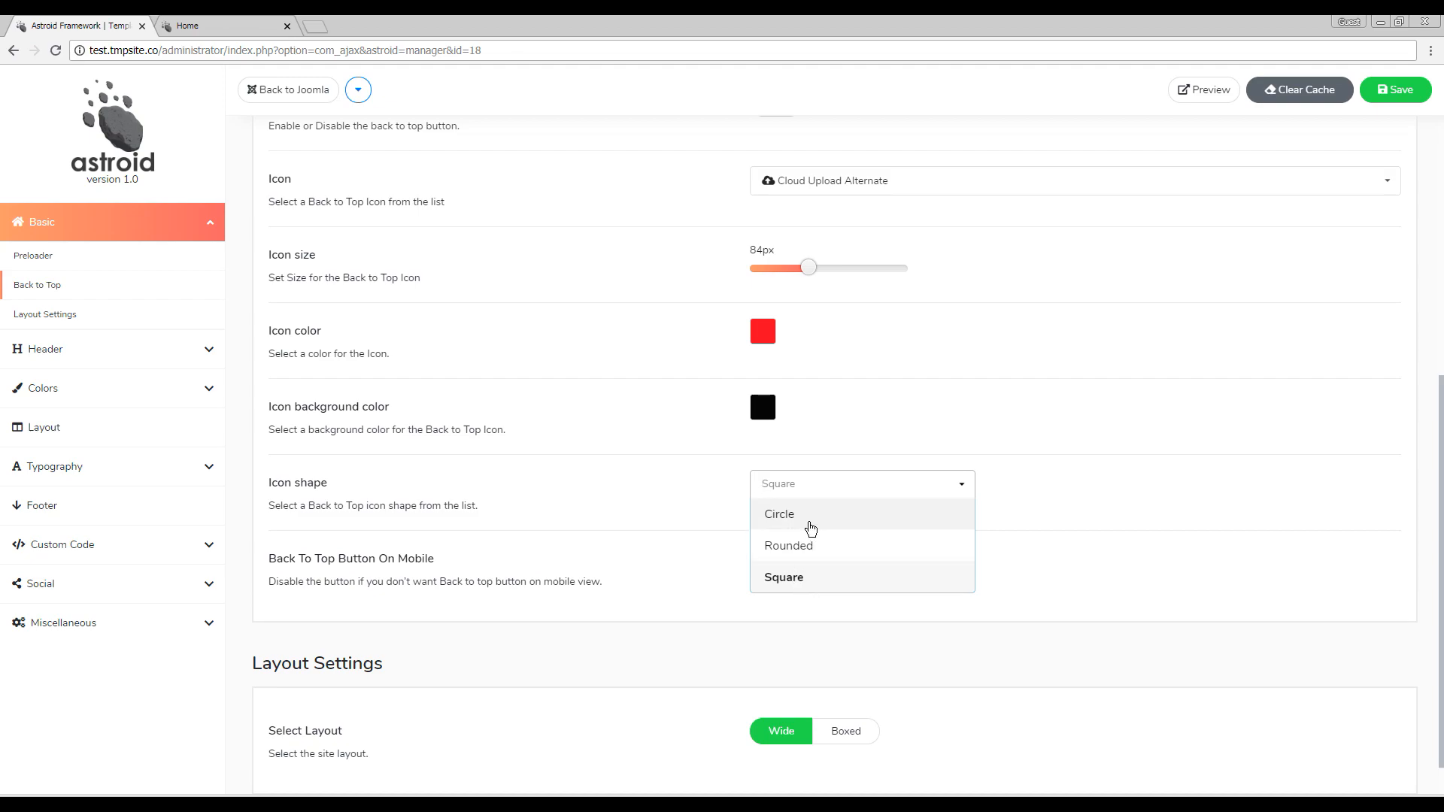
pyautogui.click(788, 544)
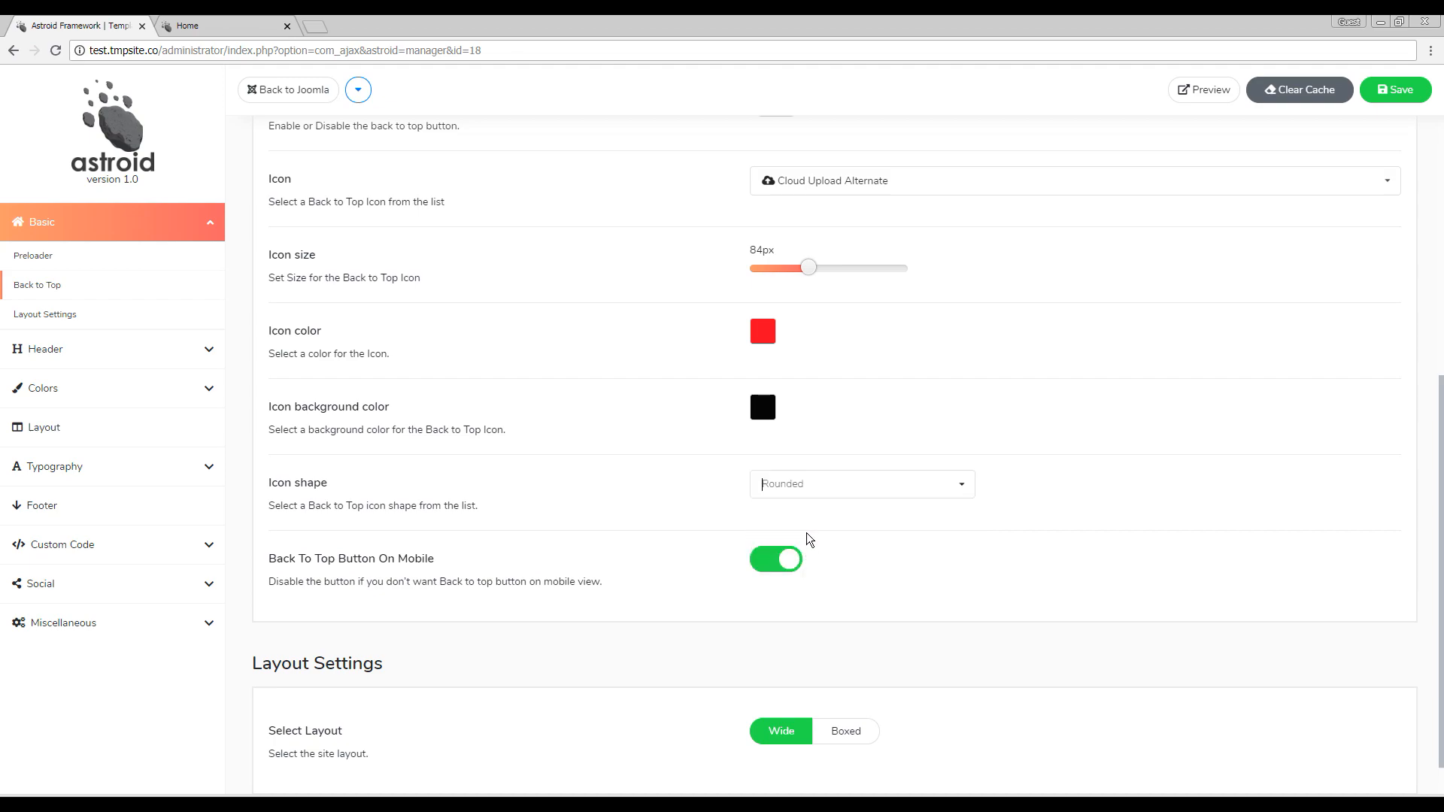
pyautogui.click(1396, 89)
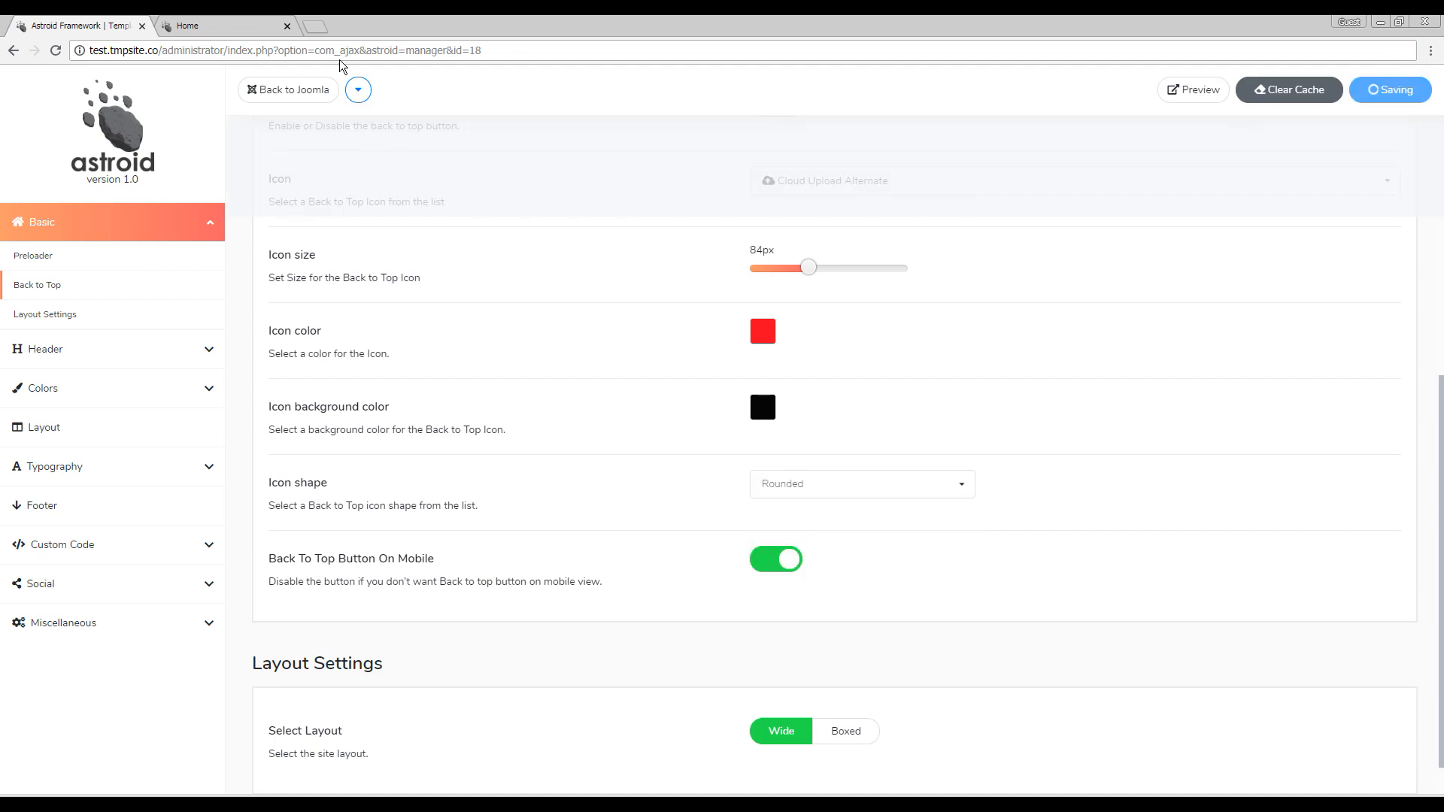
pyautogui.moveTo(1171, 128)
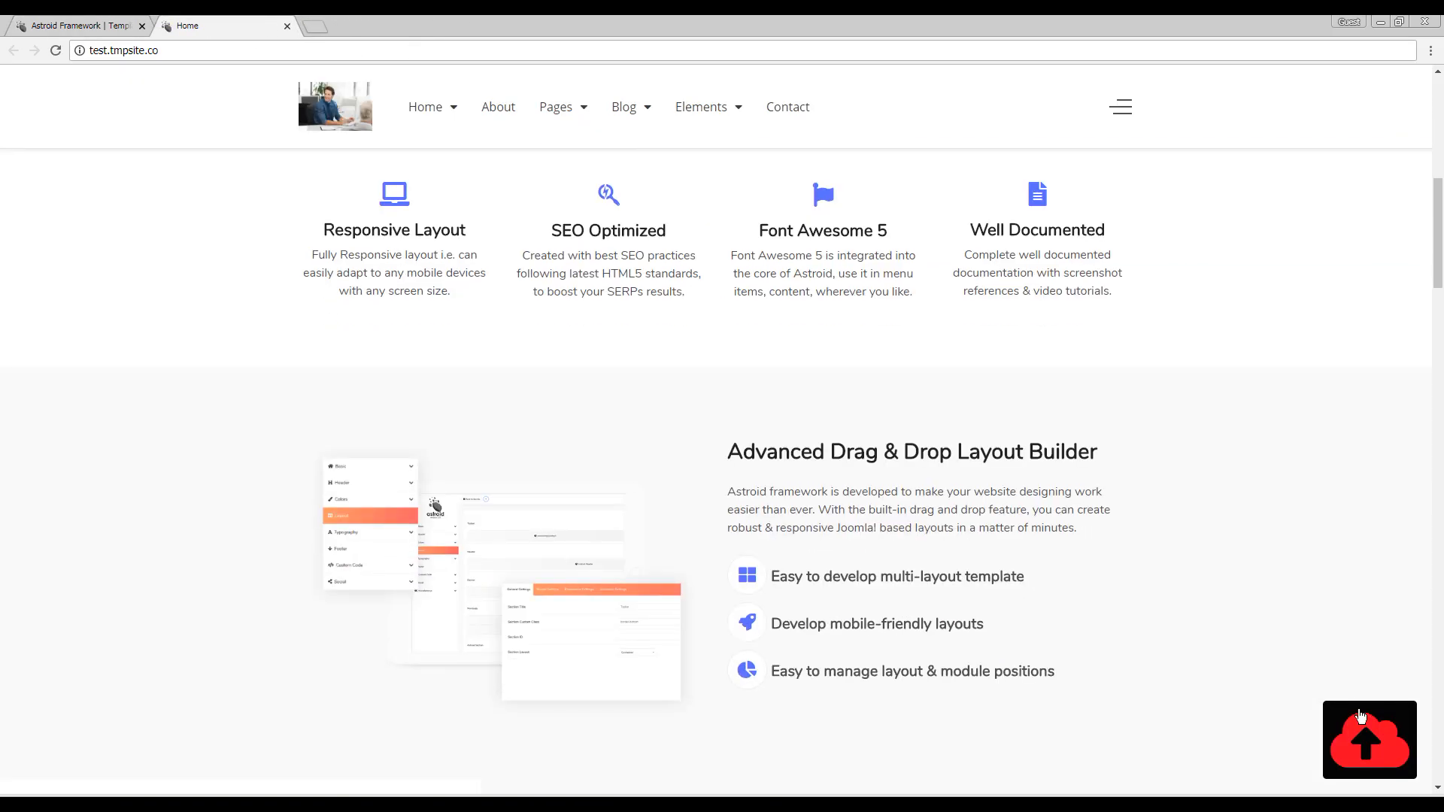
pyautogui.scroll(-3)
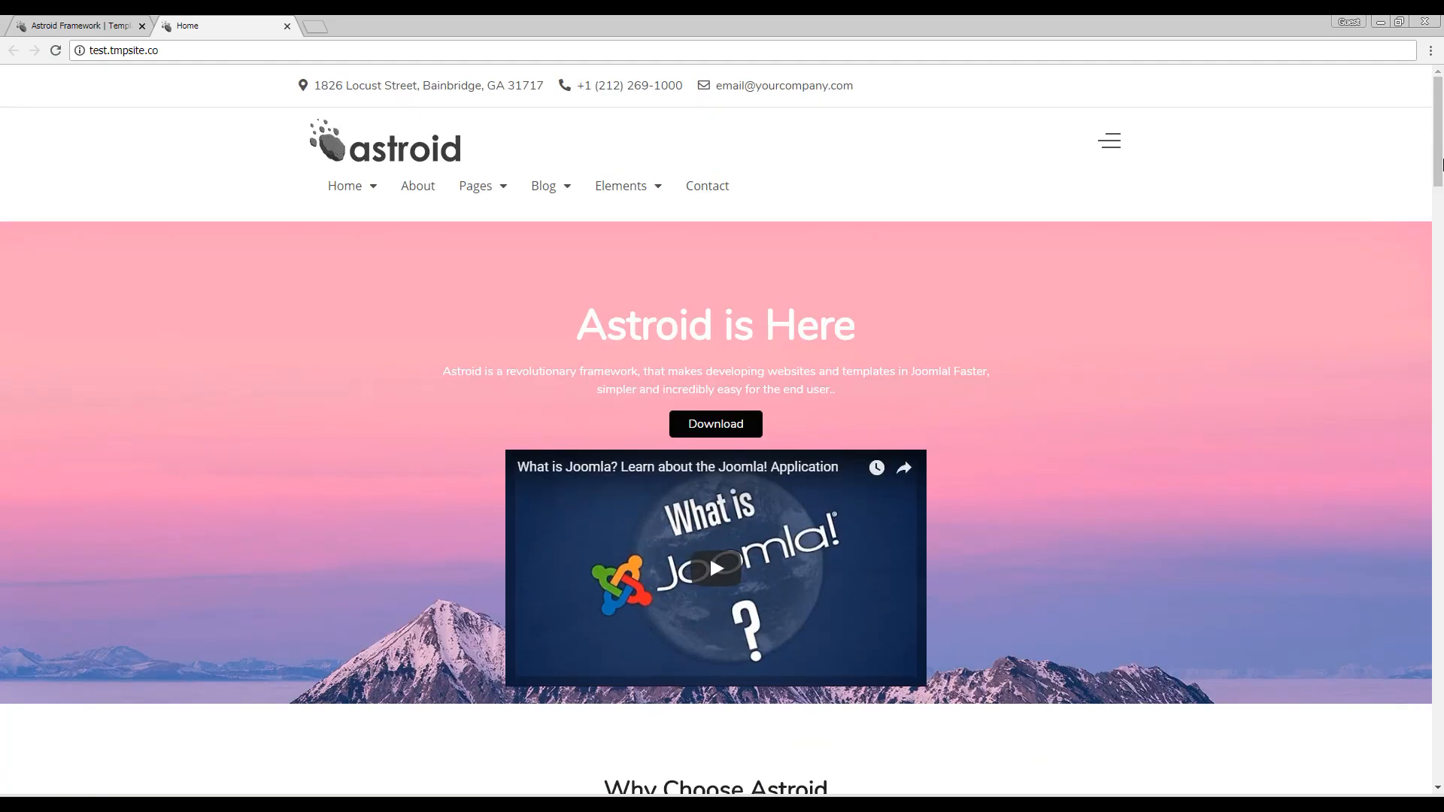
pyautogui.scroll(-3)
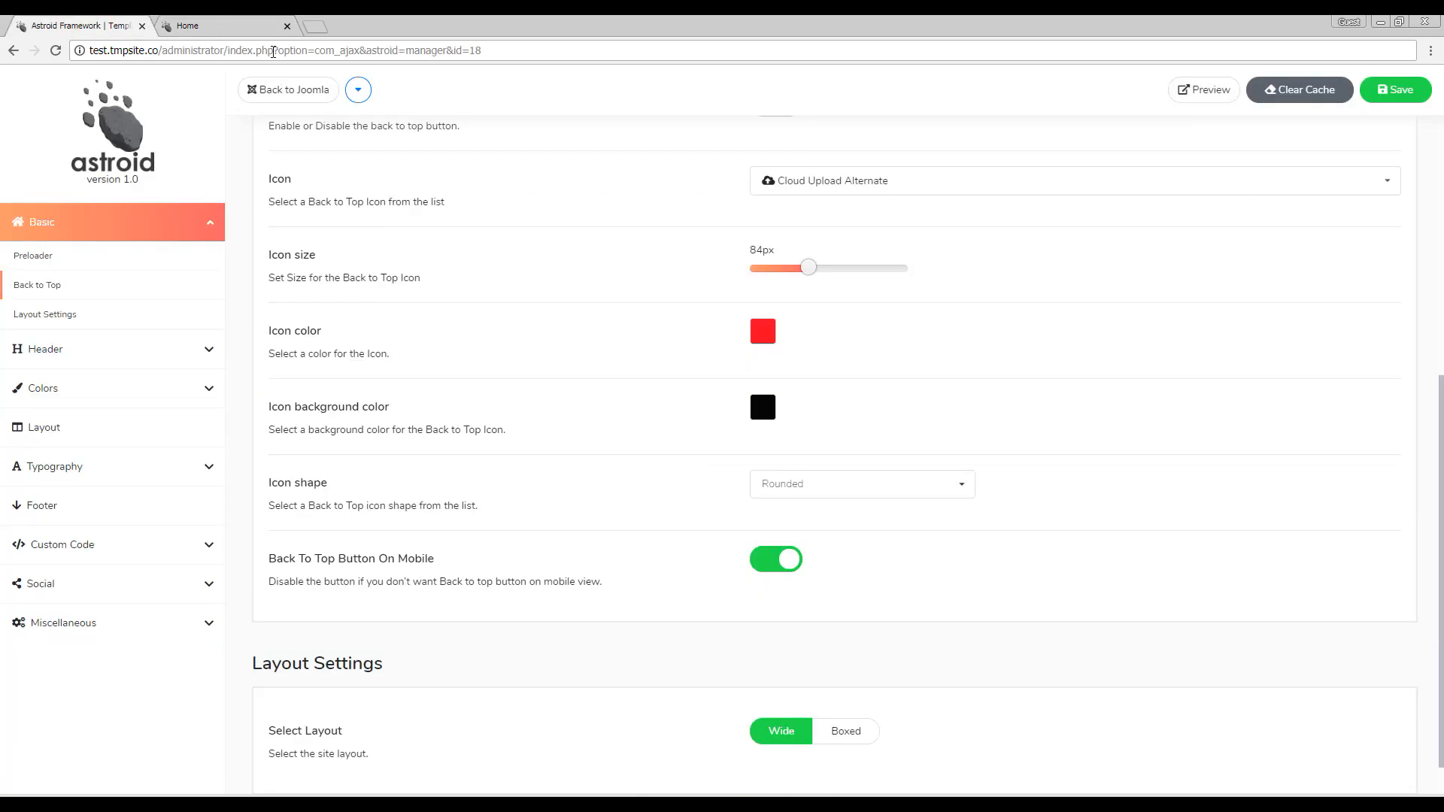
# Preview the red cloud button on the mobile emulator, then switch off Back To Top Button On Mobile.
pyautogui.click(225, 25)
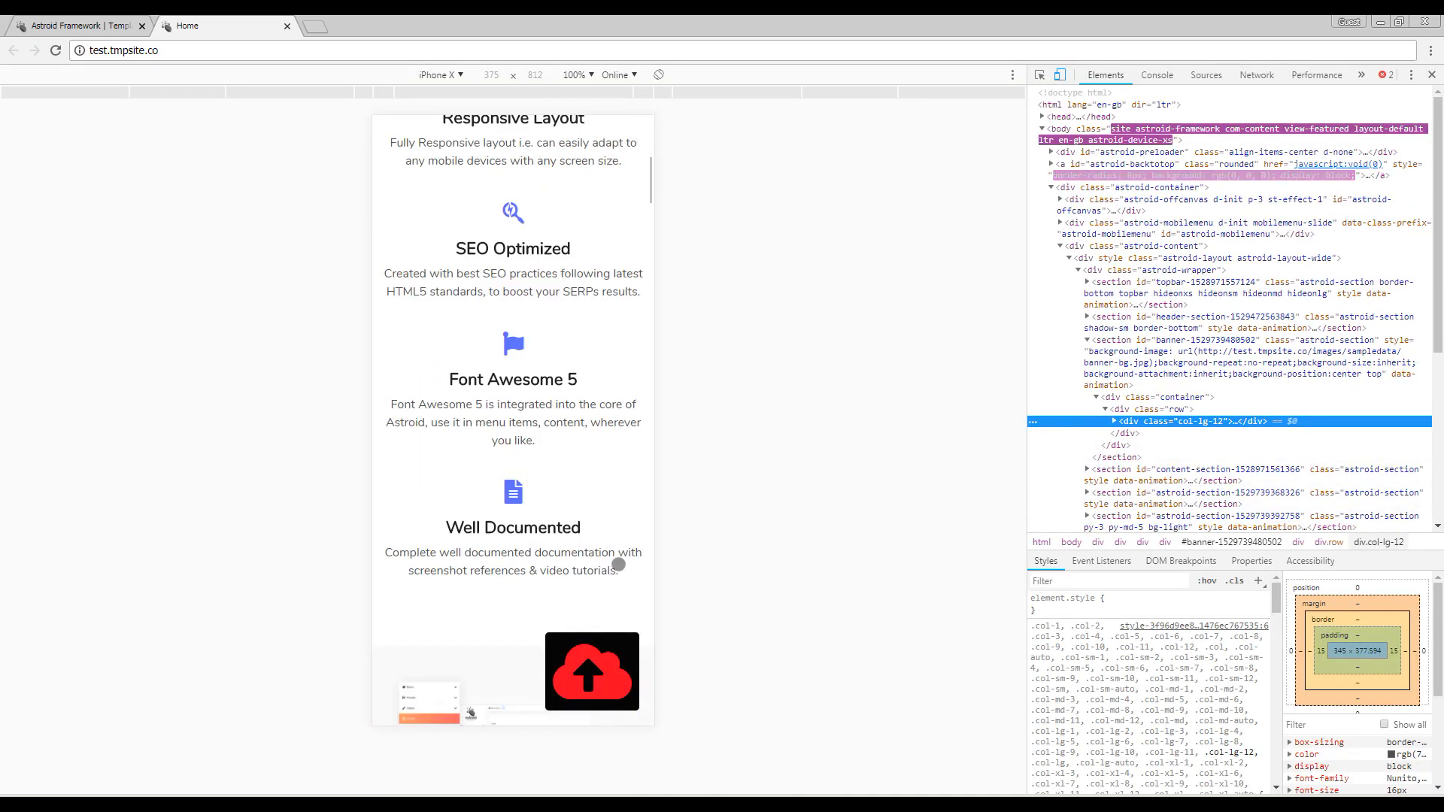
pyautogui.scroll(-3)
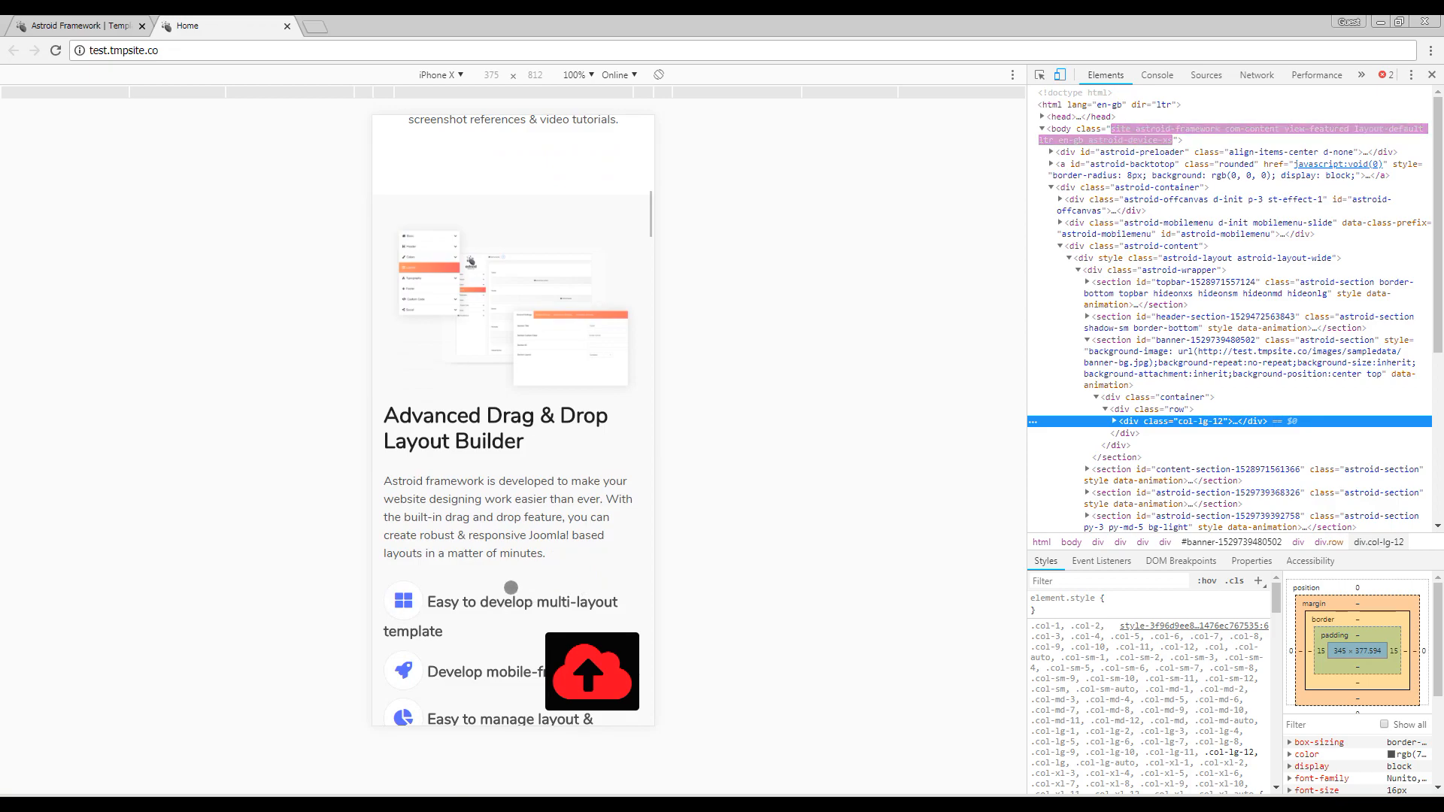
pyautogui.scroll(-3)
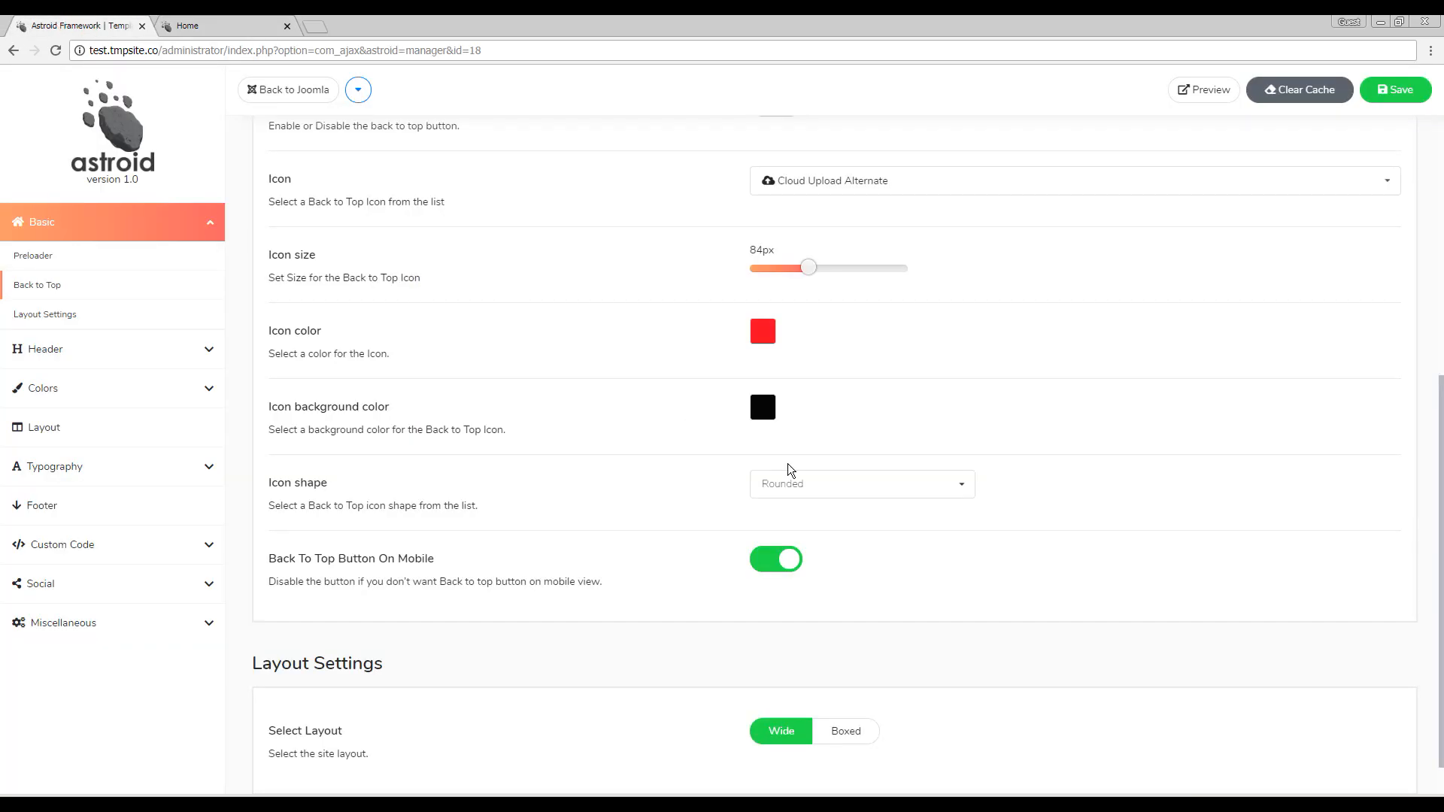
pyautogui.click(776, 559)
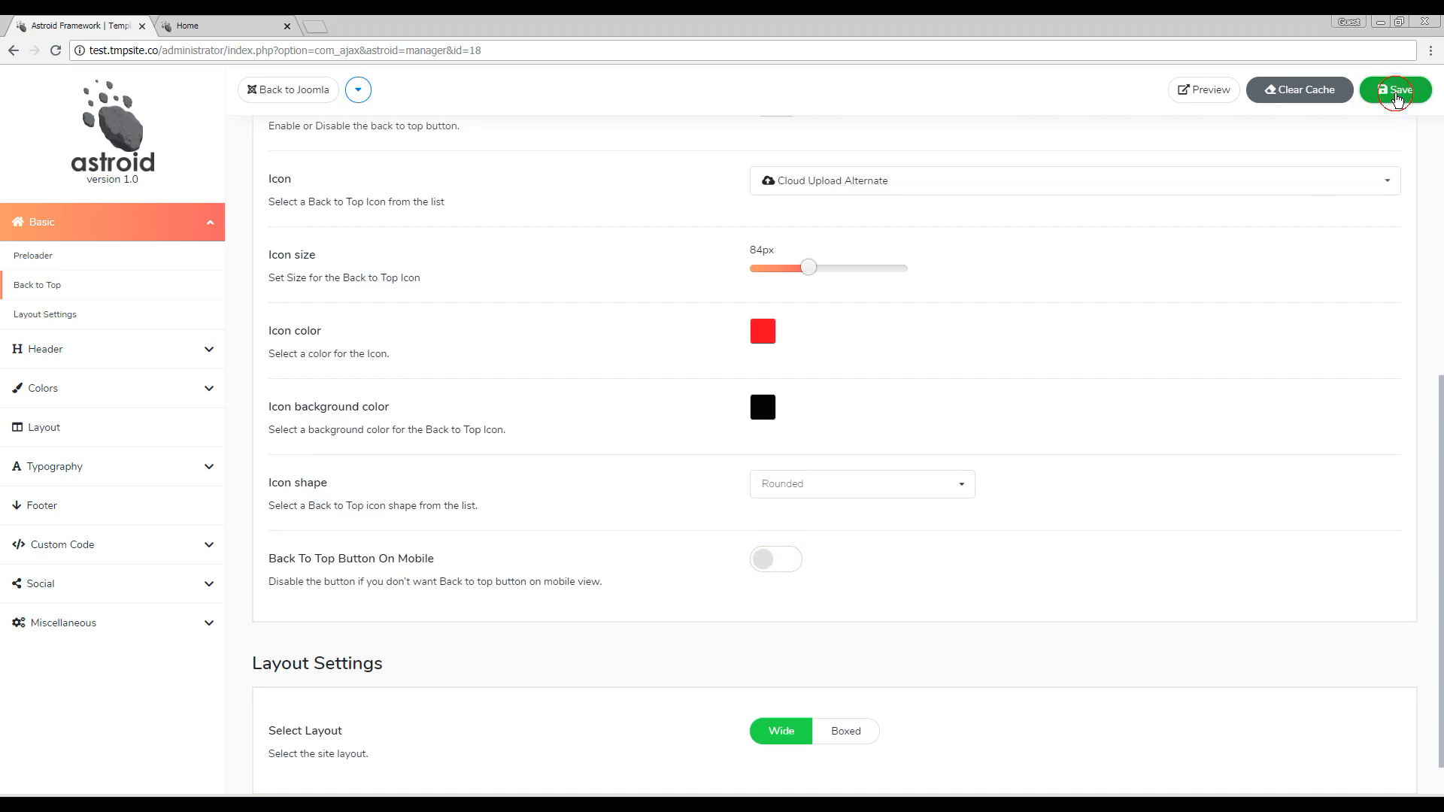
# Save, confirm the button is gone in the reloaded mobile preview, and close DevTools.
pyautogui.click(1396, 89)
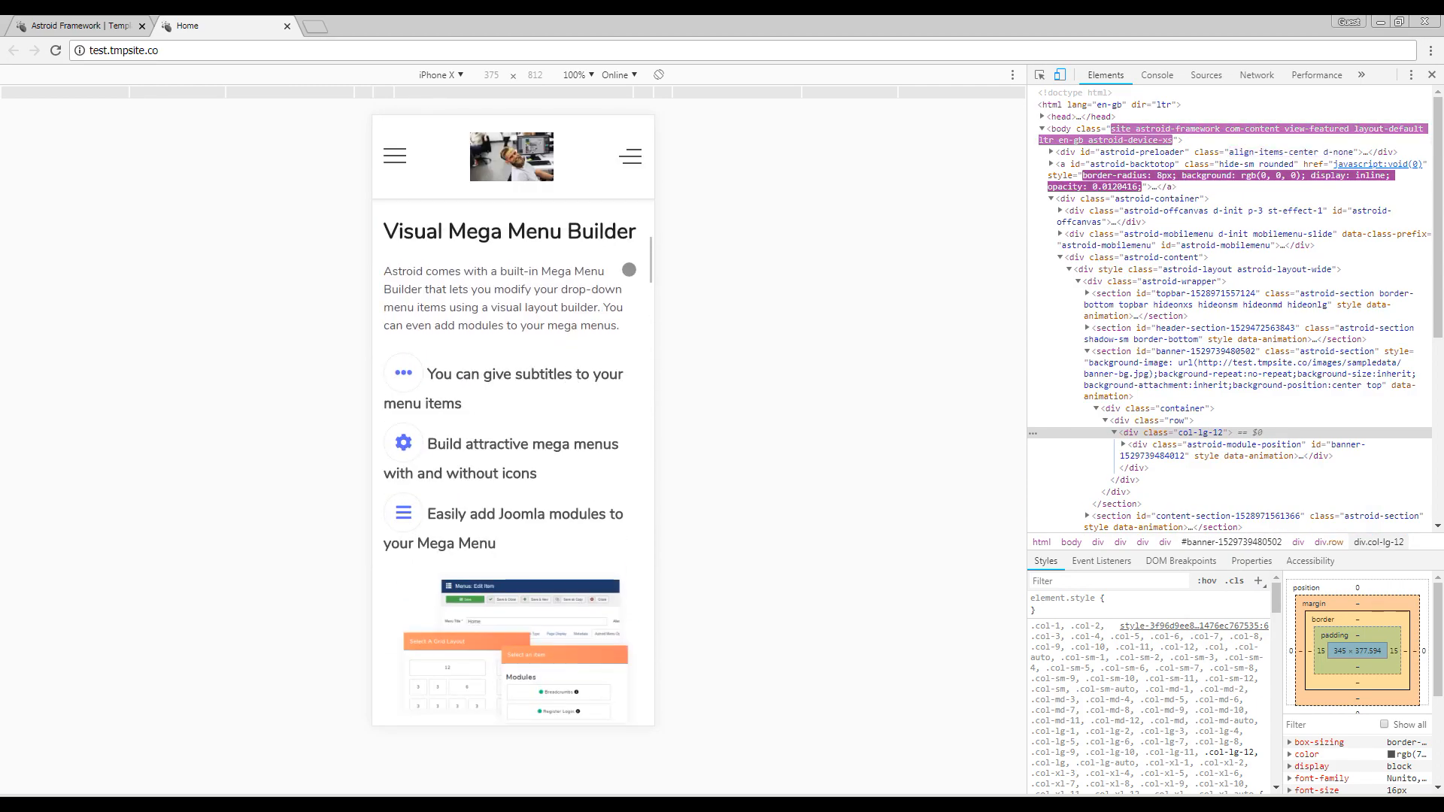
pyautogui.scroll(-3)
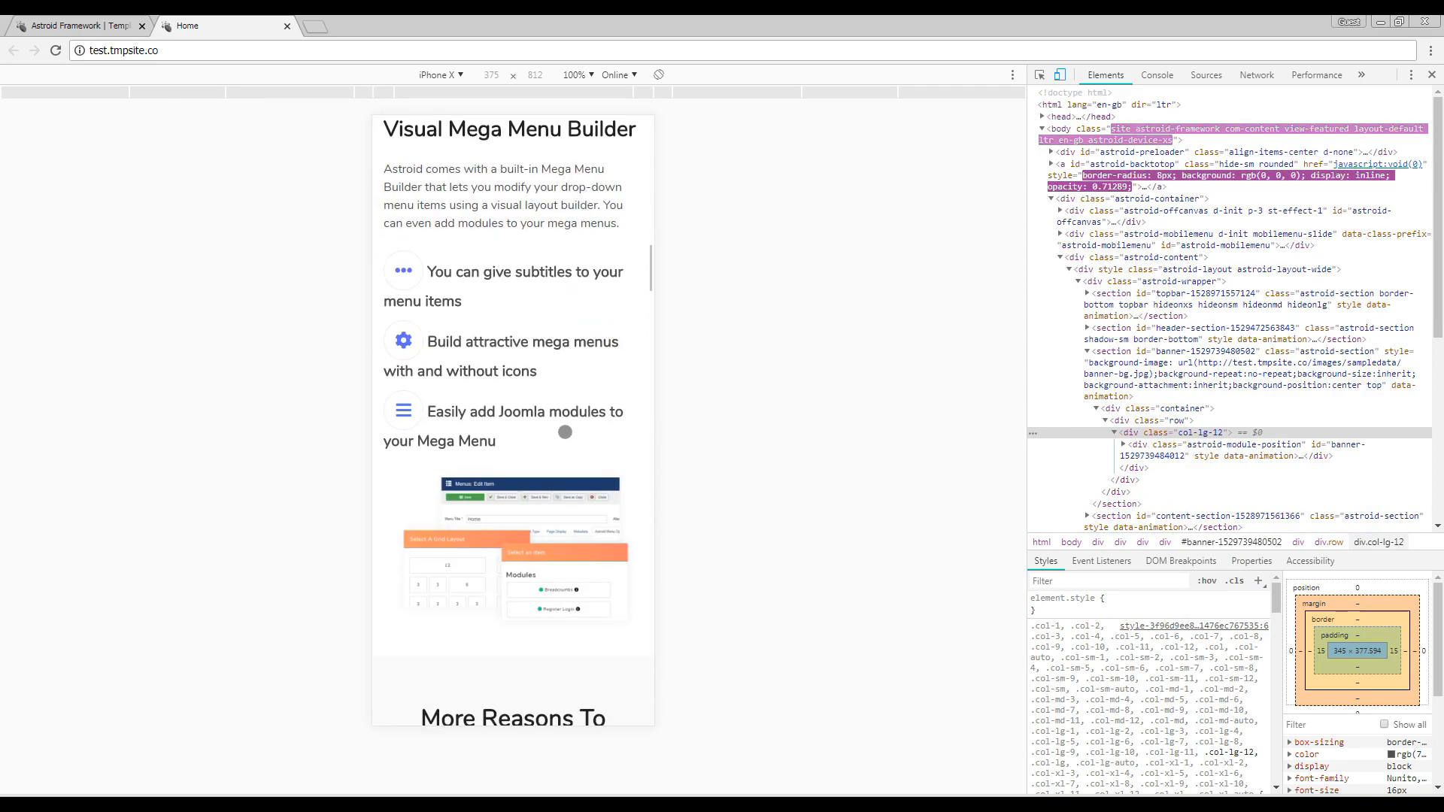
pyautogui.scroll(-3)
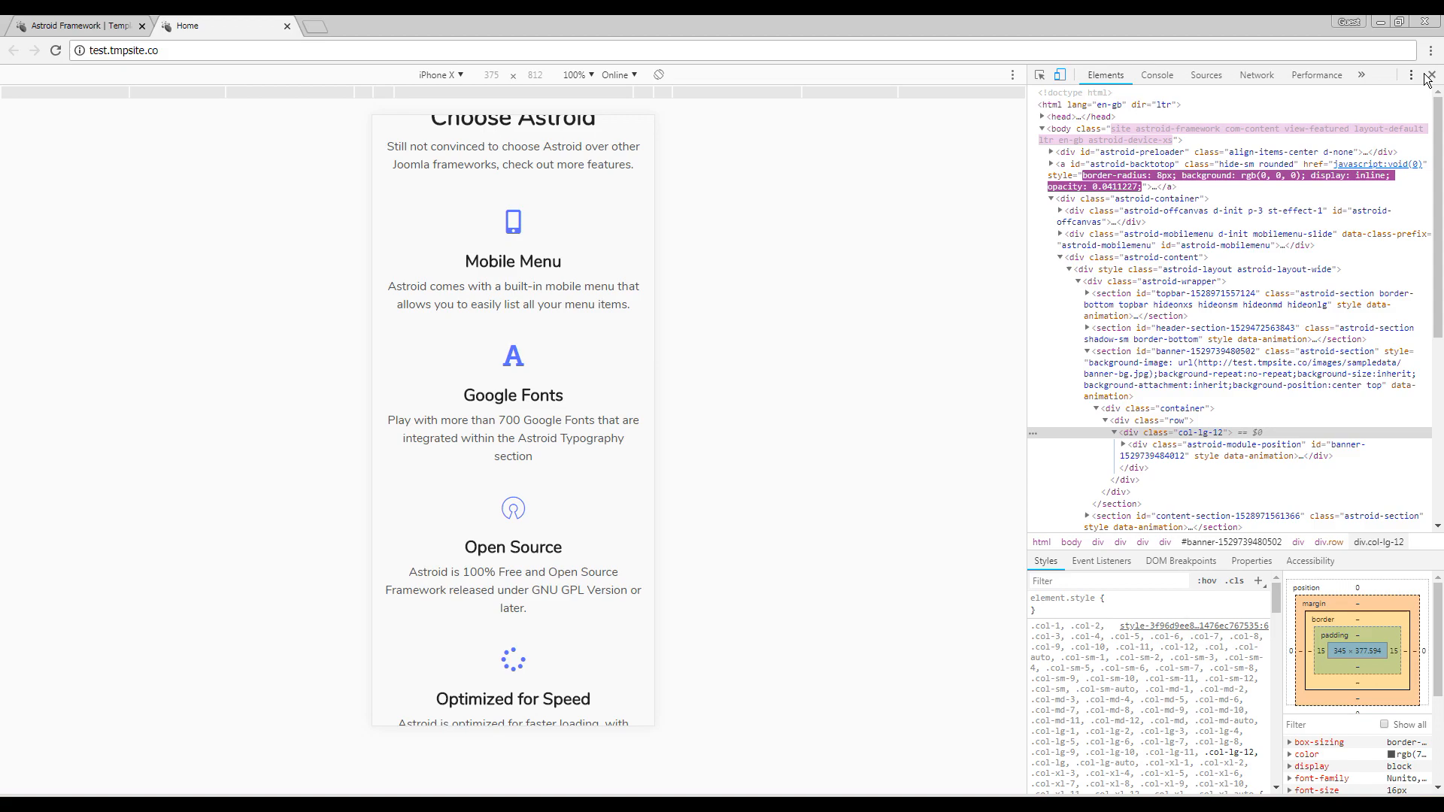
pyautogui.click(1432, 75)
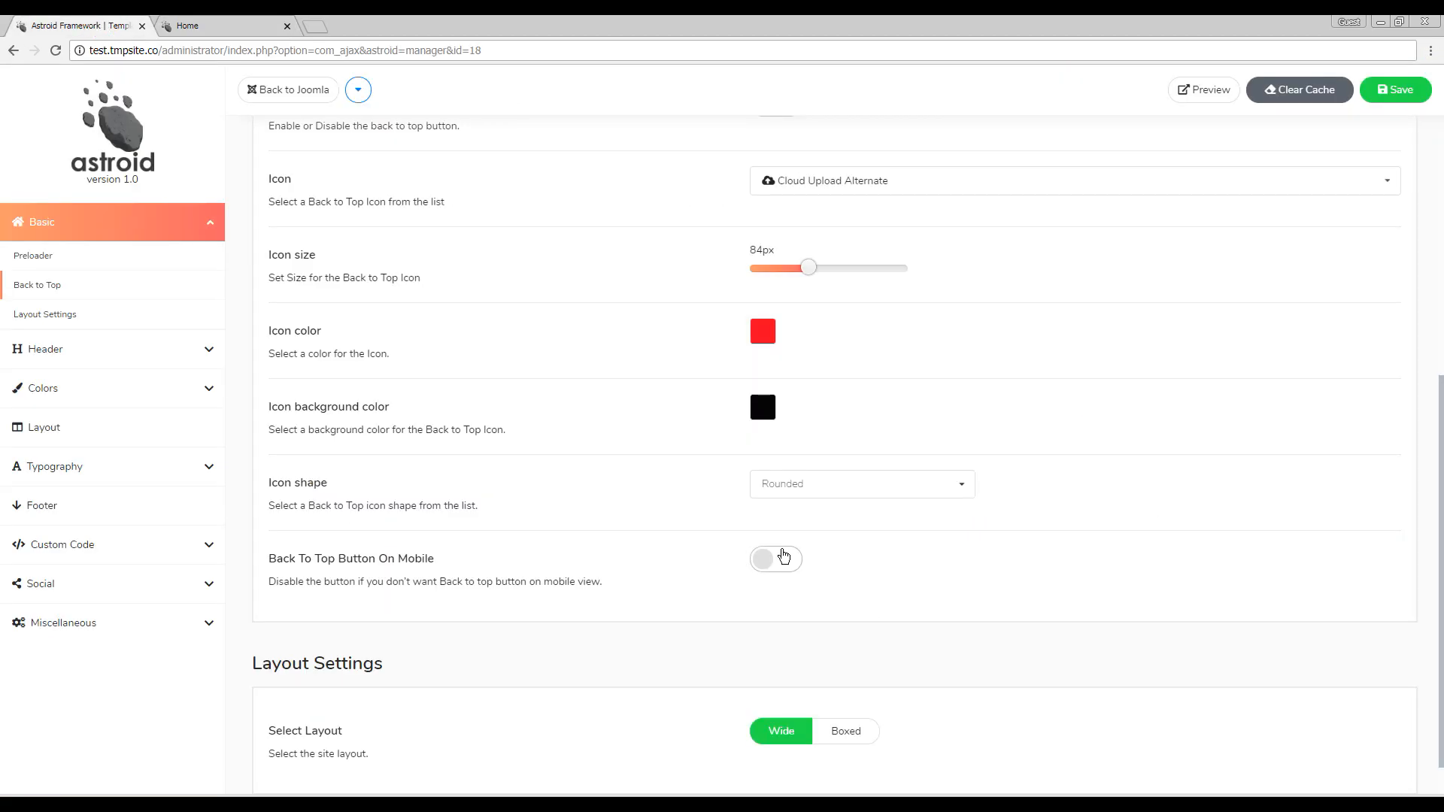
pyautogui.scroll(3)
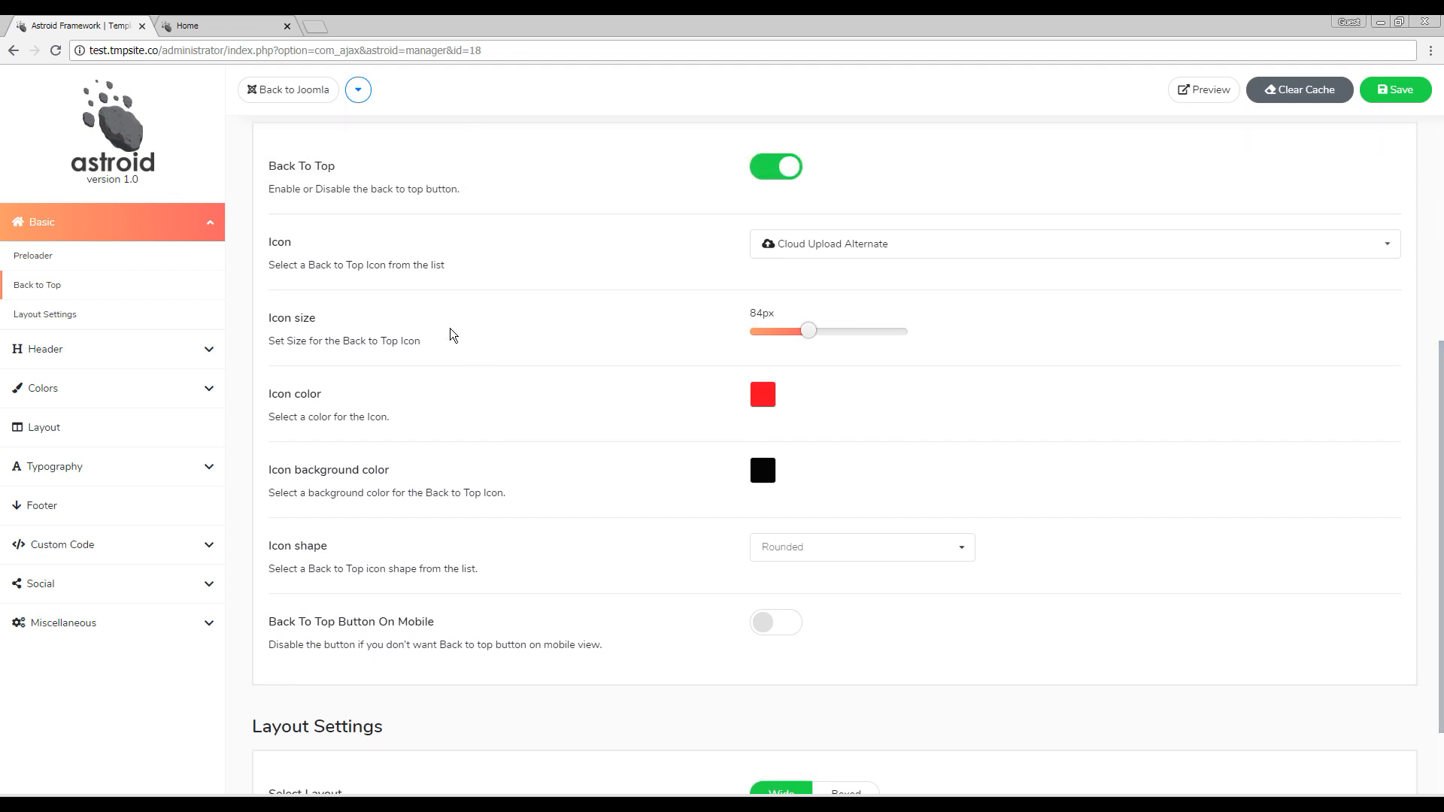
pyautogui.scroll(3)
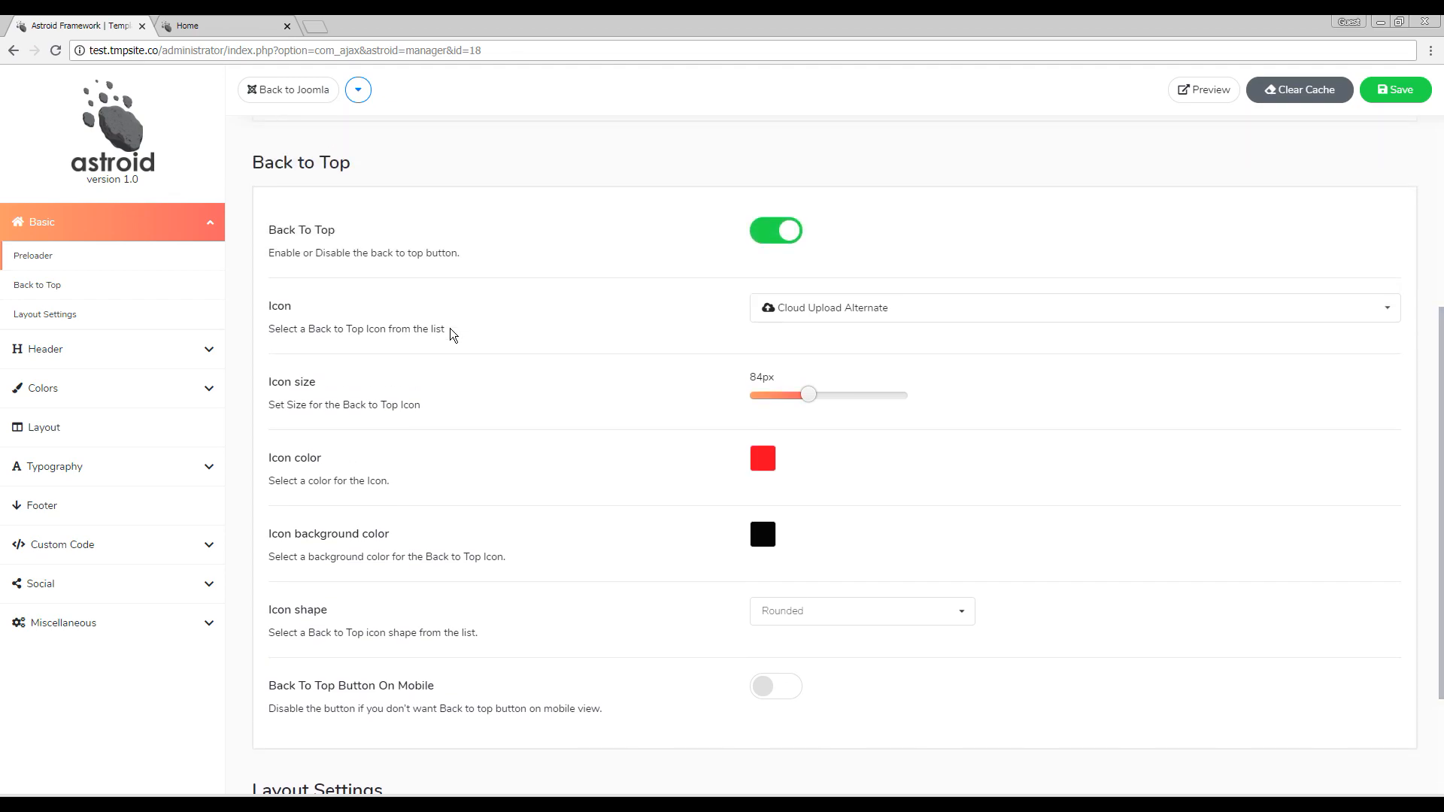
pyautogui.moveTo(420, 273)
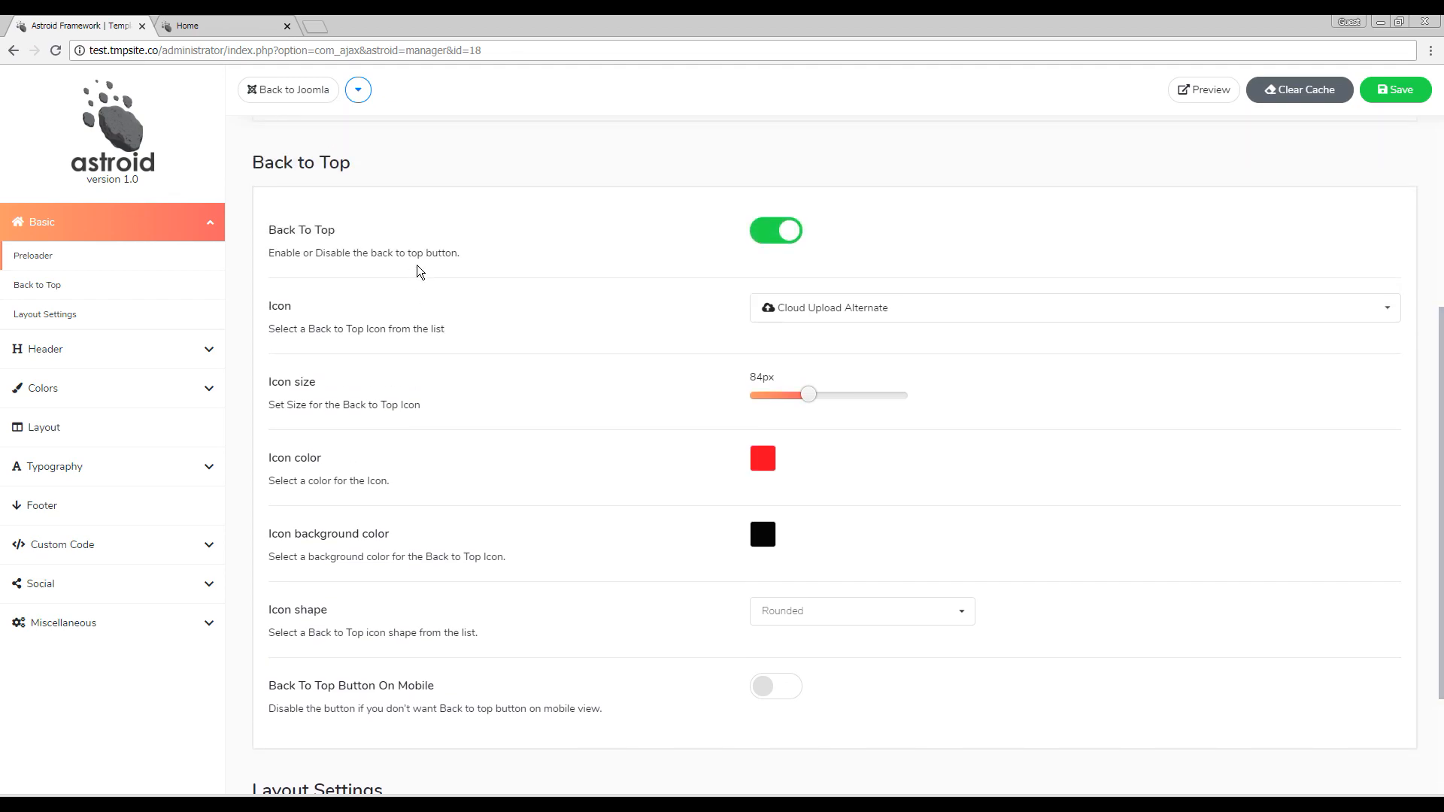